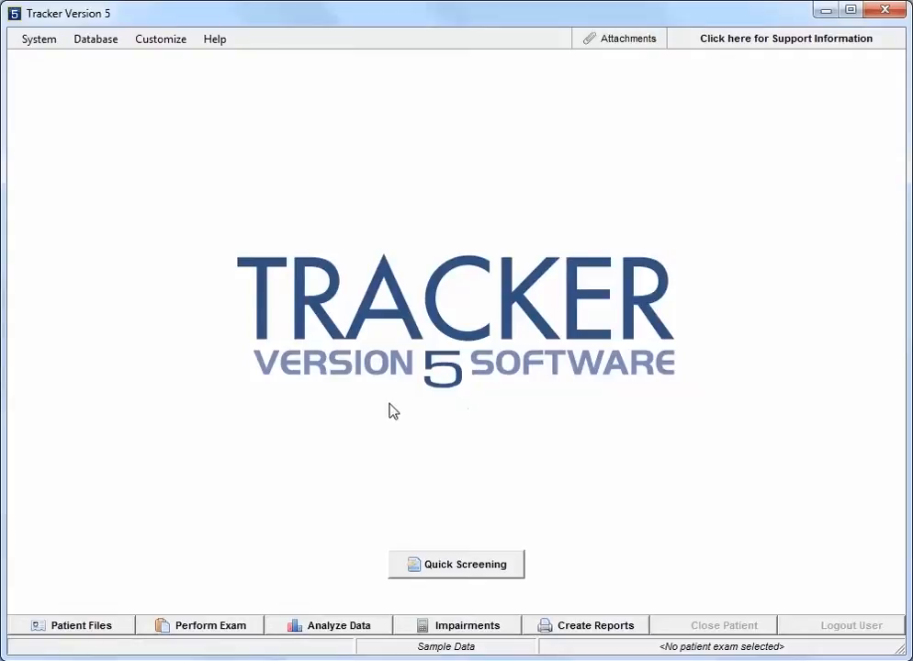
pyautogui.moveTo(75, 585)
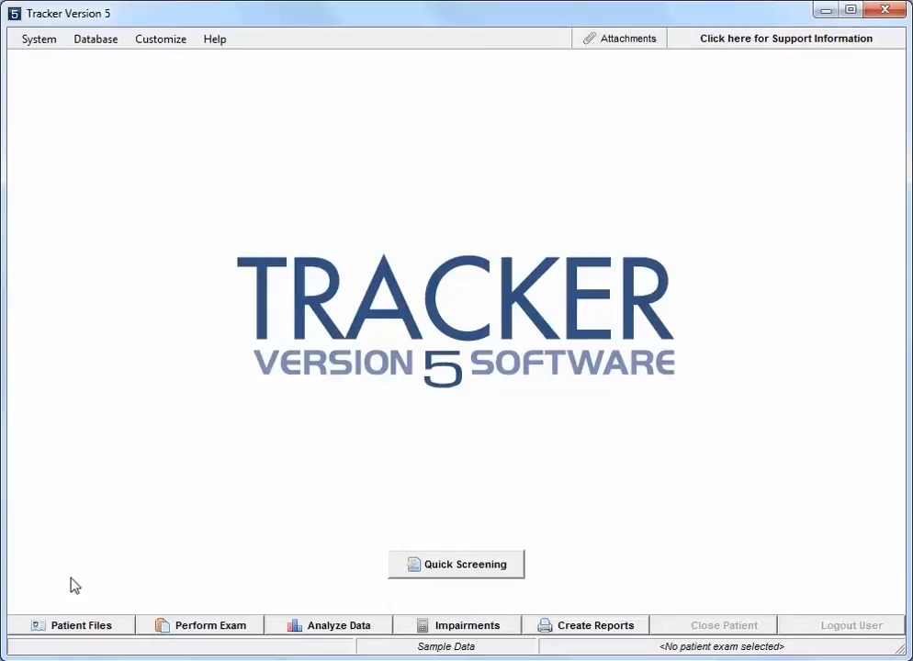
# Step: Open Patient Files and browse a sample patient's Auto Accident incident
pyautogui.click(72, 625)
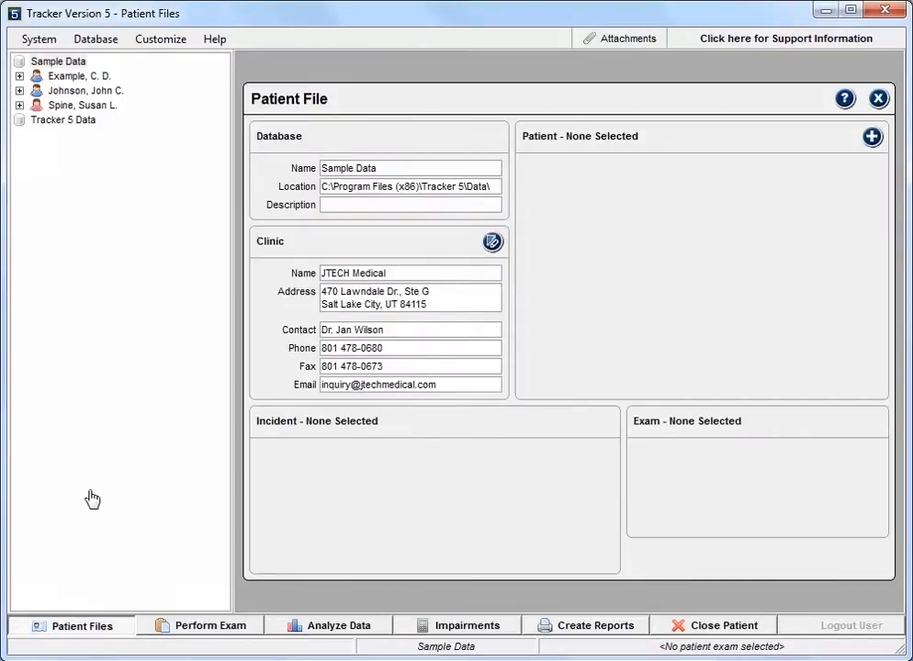
pyautogui.click(83, 90)
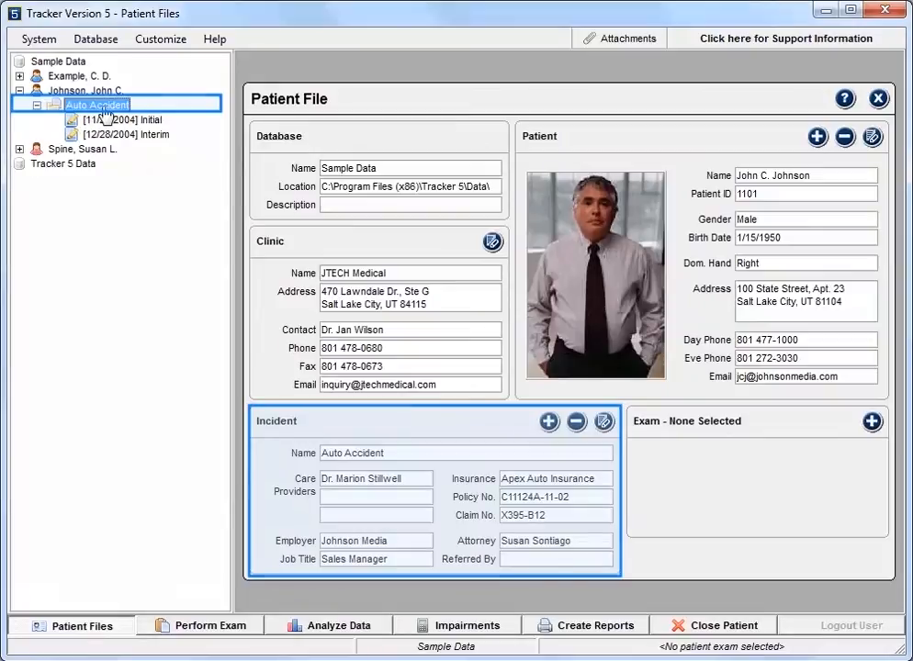
pyautogui.click(129, 134)
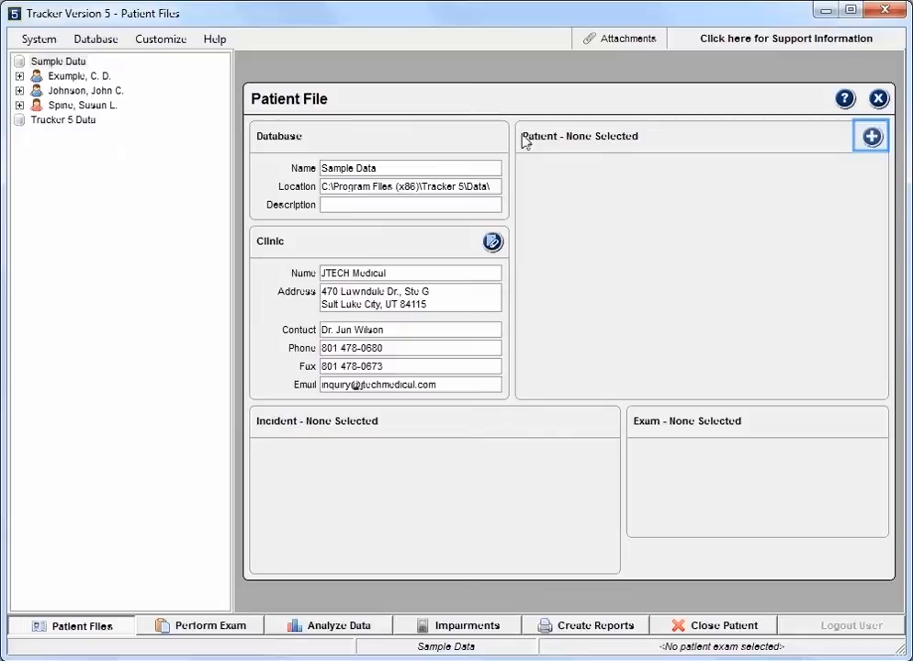
# Step: Add patient John Doe, born 07/02/1983, male and right-handed, and save the record
pyautogui.click(870, 136)
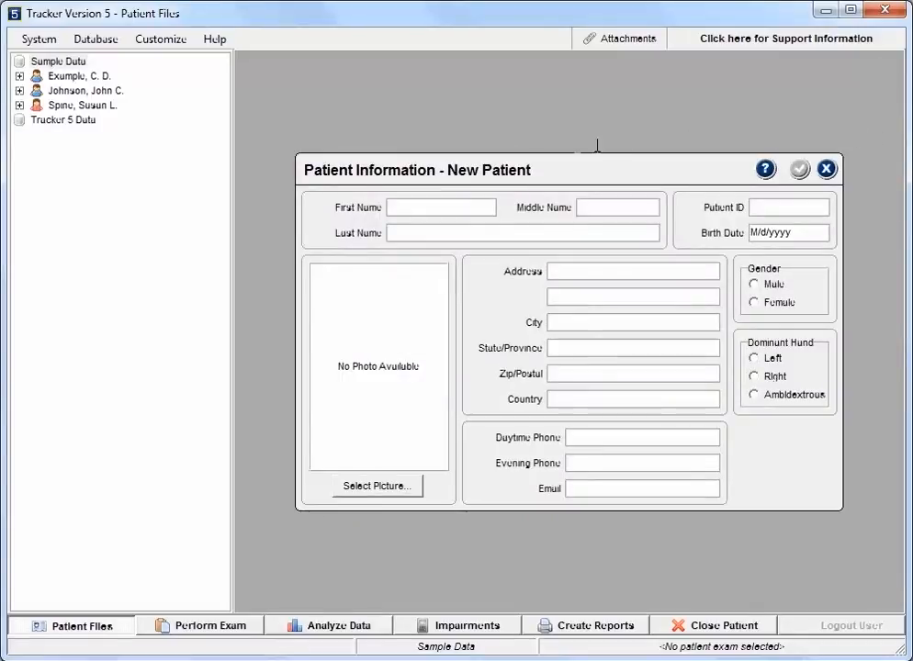
pyautogui.write('Jn')
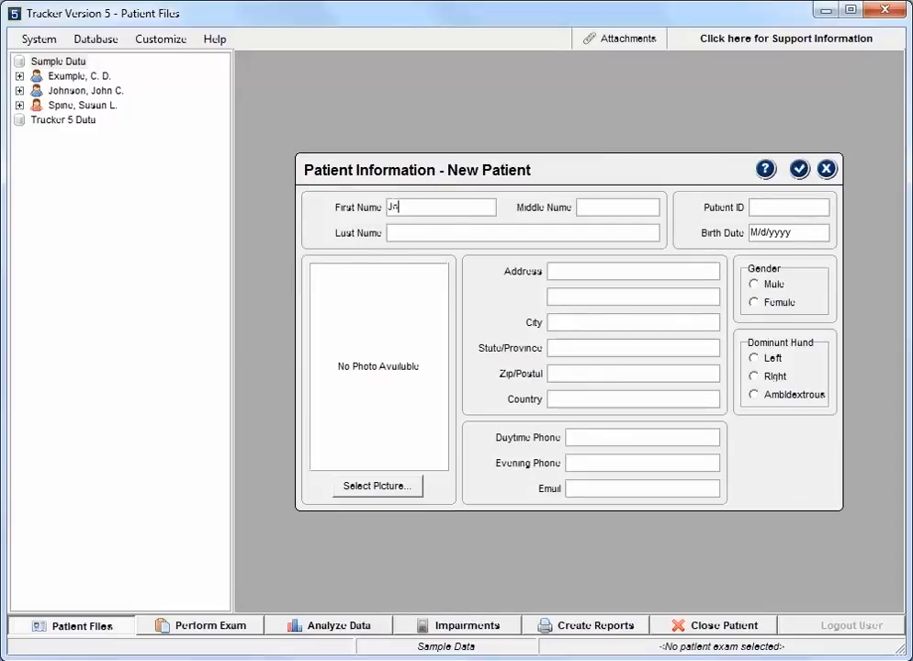
pyautogui.write('John')
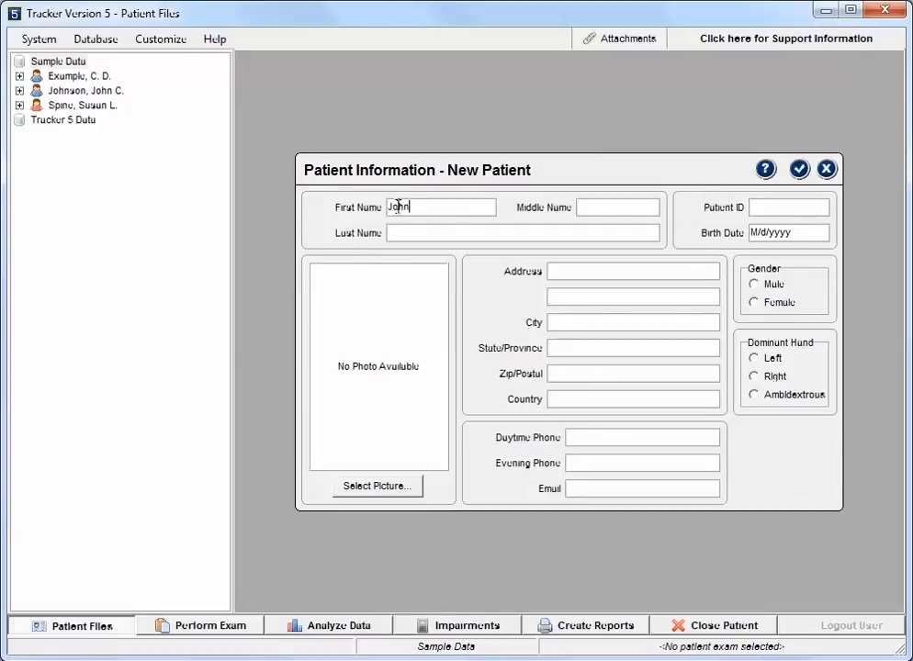
pyautogui.write('Doe')
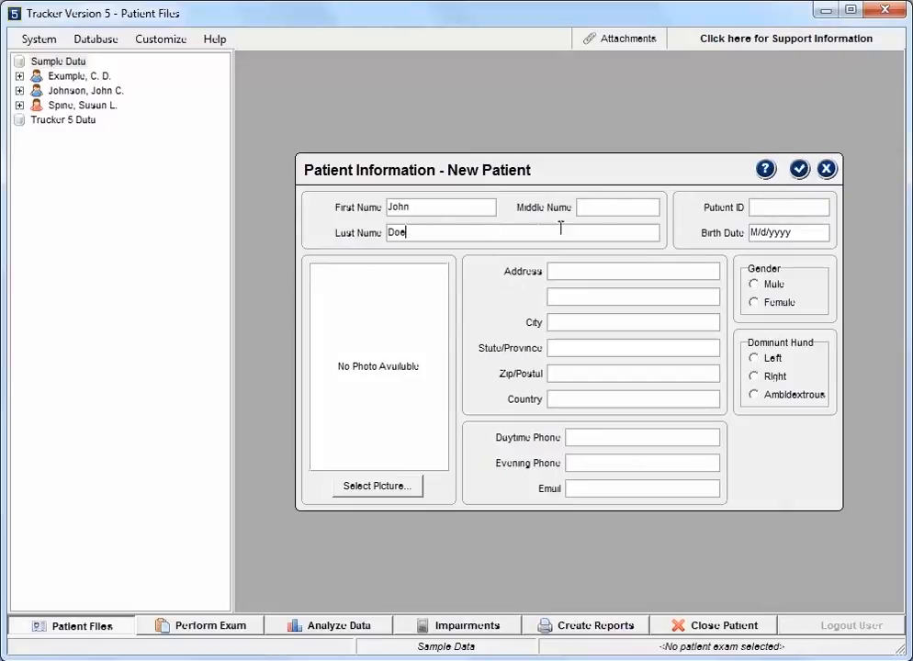
pyautogui.write('07/02/1983')
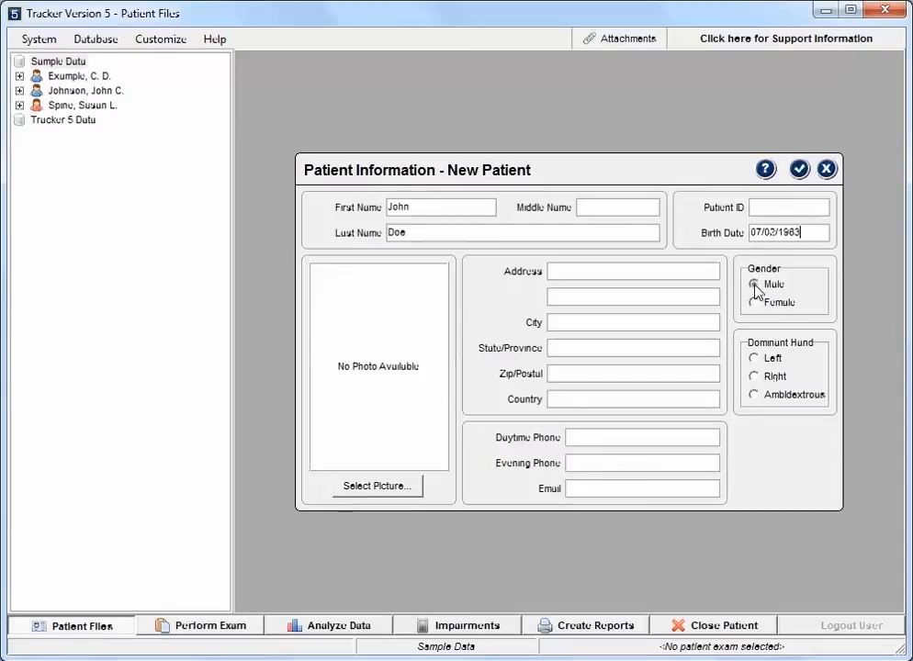
pyautogui.click(754, 284)
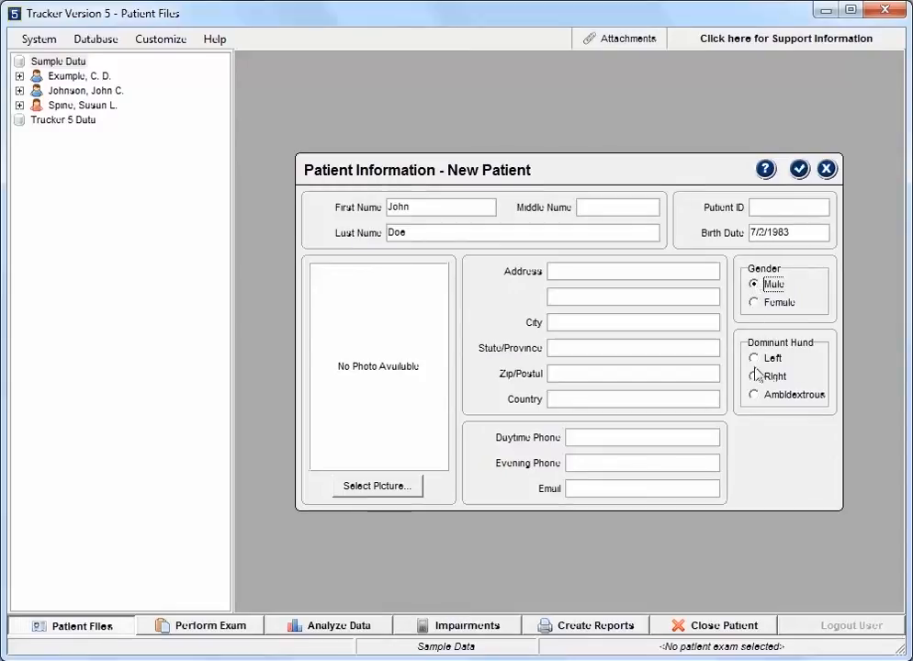
pyautogui.click(754, 377)
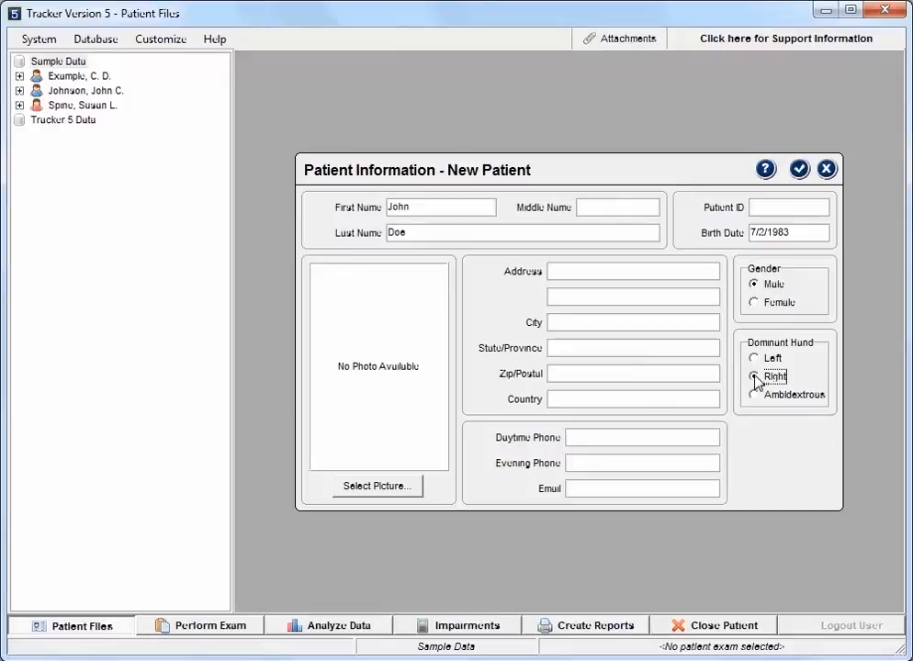
pyautogui.click(798, 169)
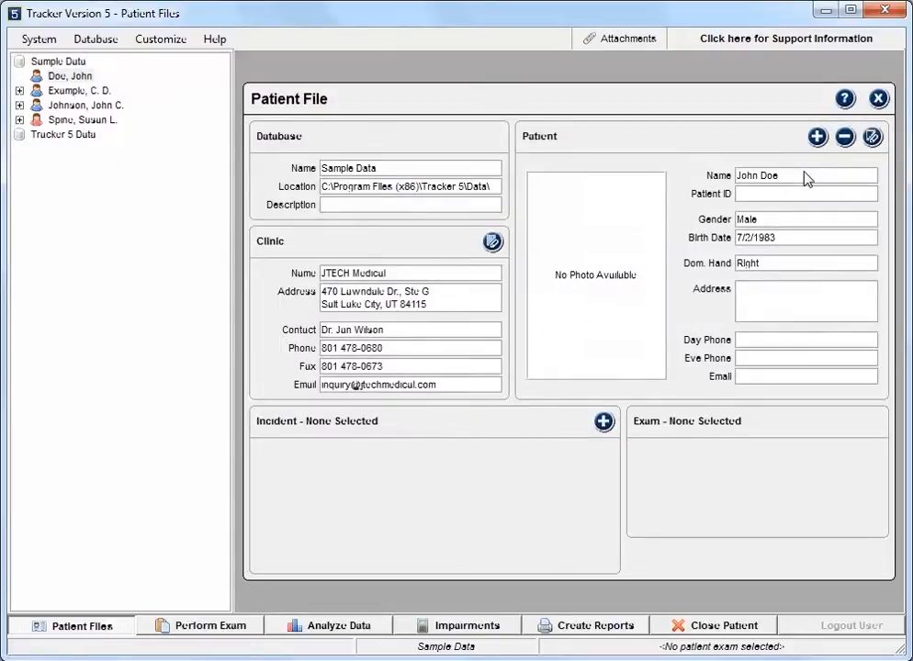
# Step: Create a Low Back Injury incident with Apex Auto Insurance, a care provider and referrer
pyautogui.click(69, 76)
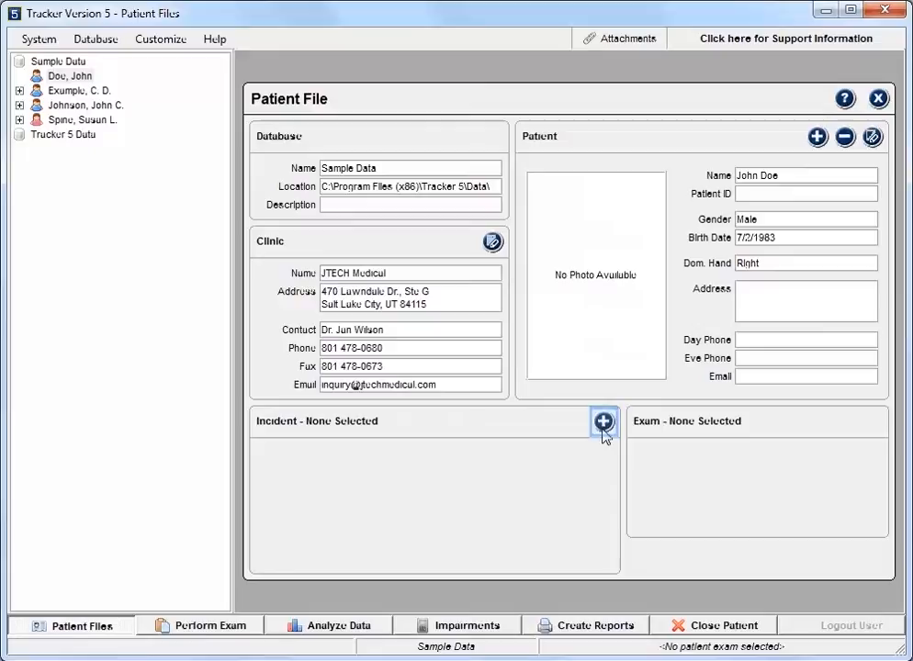
pyautogui.click(604, 423)
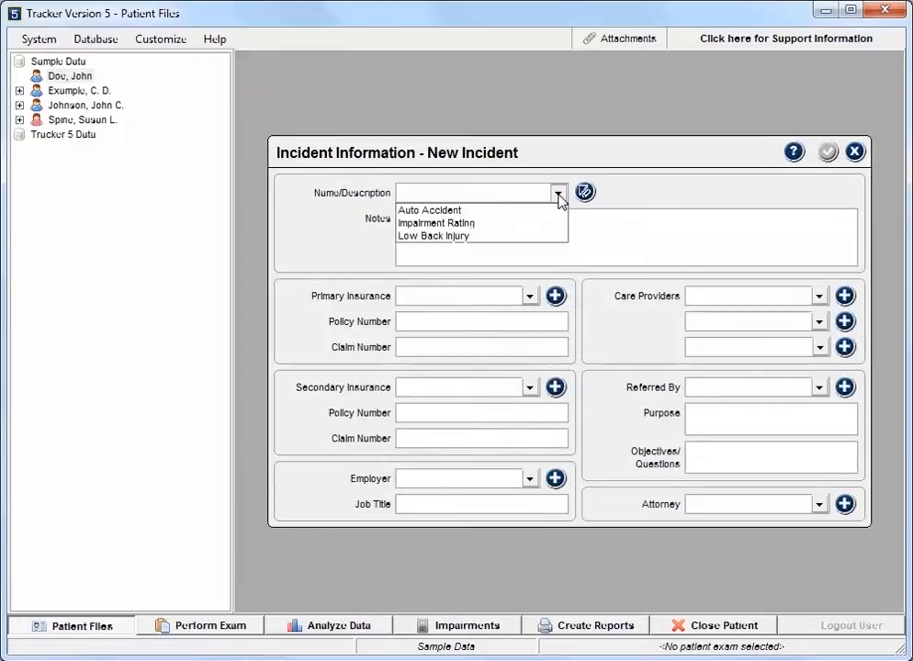
pyautogui.moveTo(517, 221)
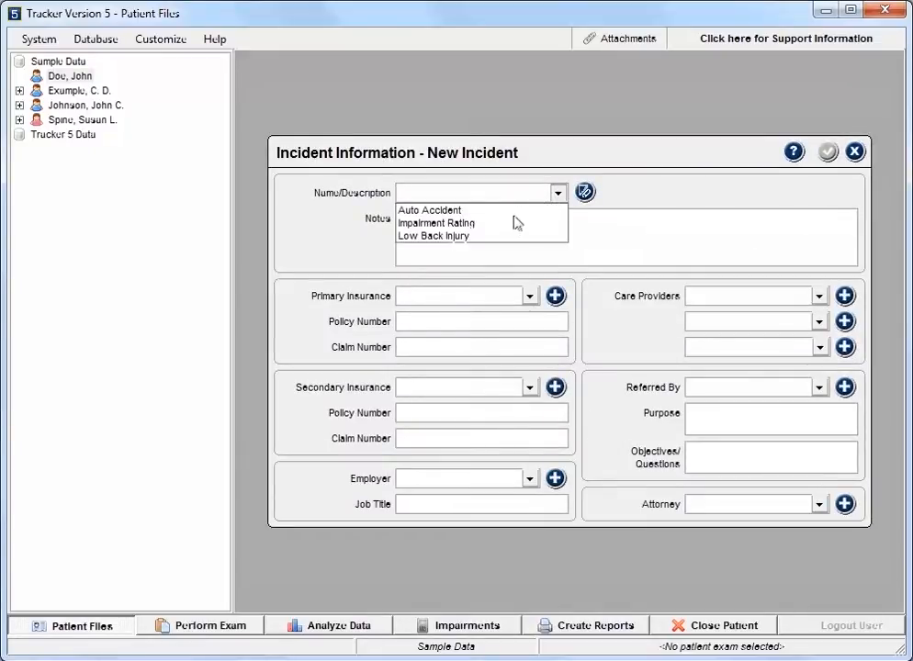
pyautogui.click(433, 235)
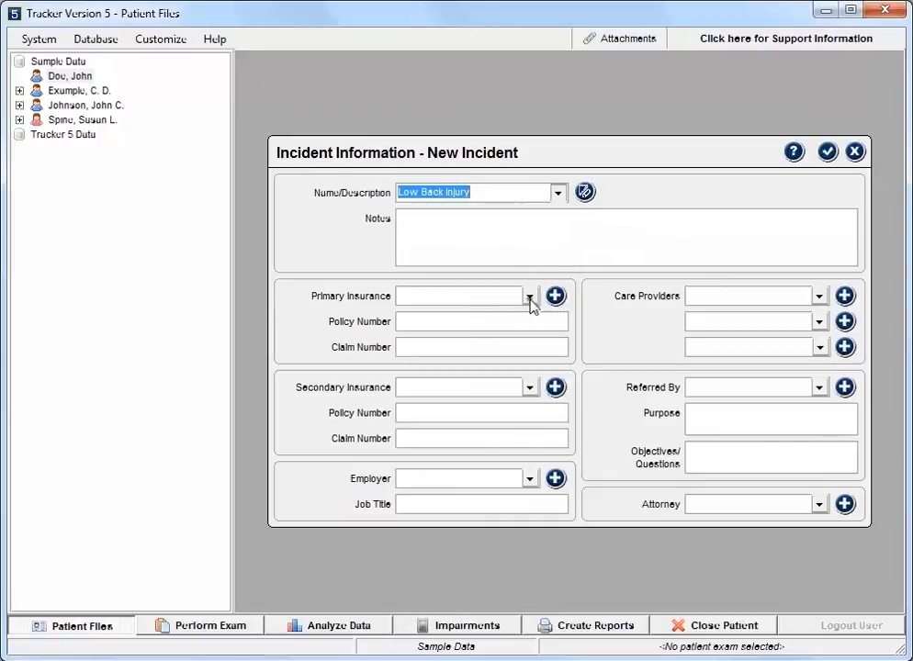
pyautogui.click(529, 296)
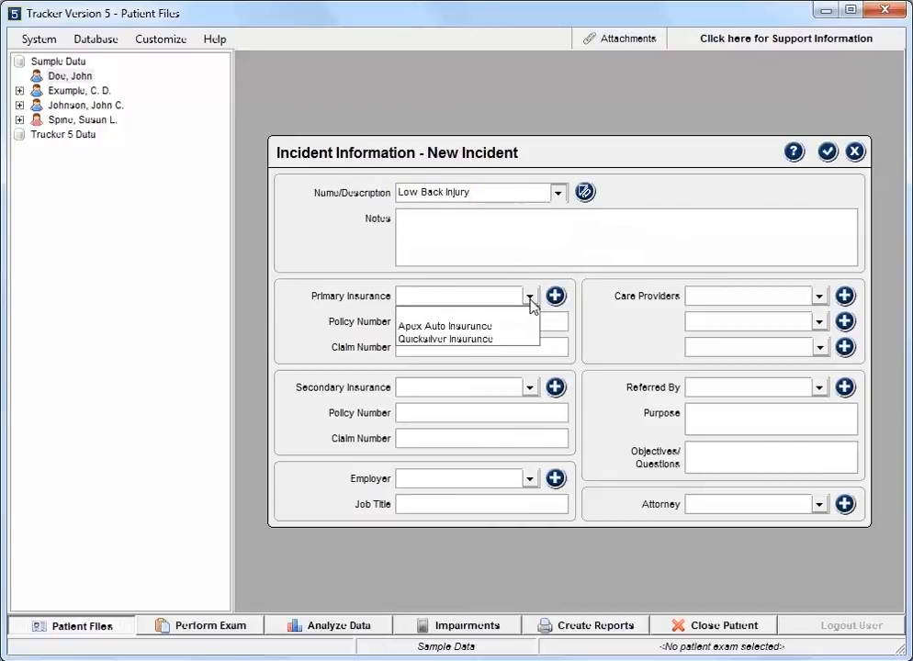
pyautogui.click(444, 326)
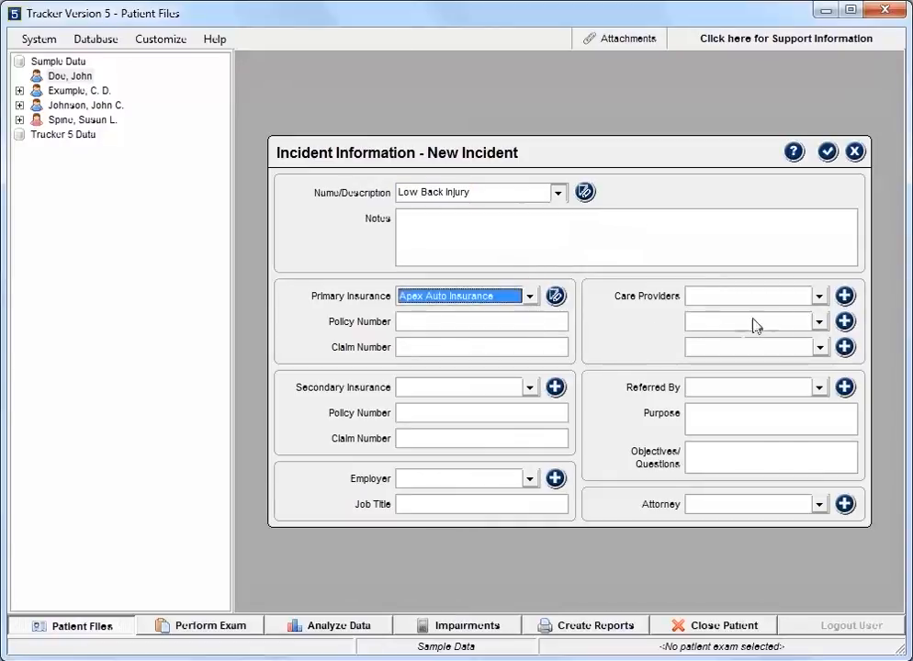
pyautogui.click(793, 295)
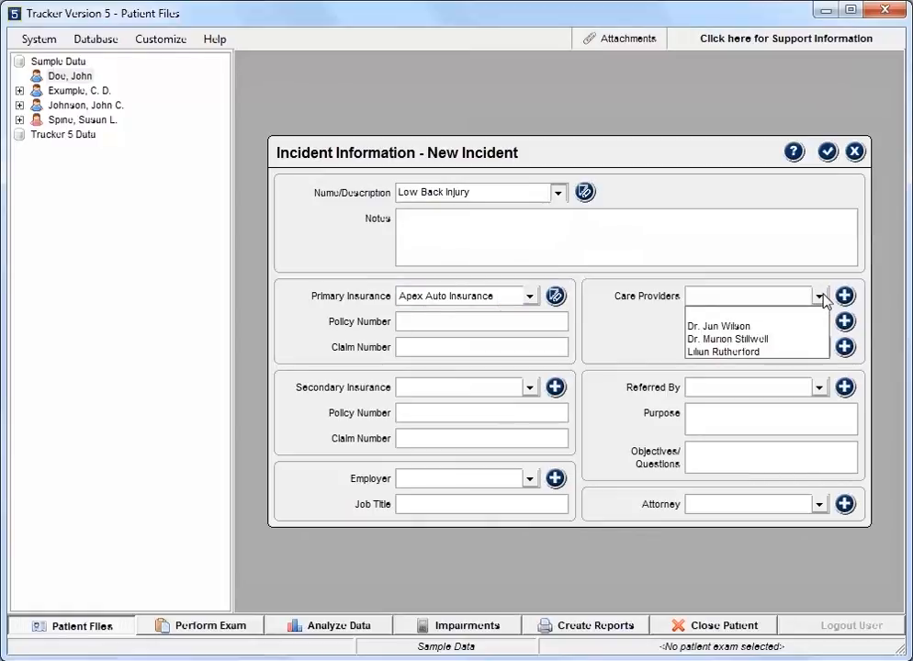
pyautogui.click(719, 326)
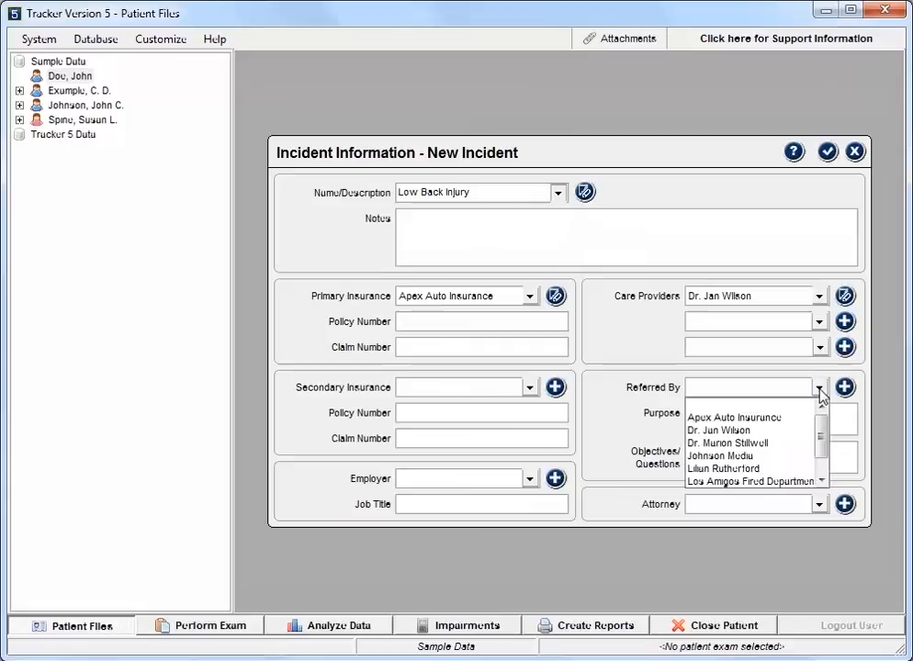
pyautogui.click(727, 442)
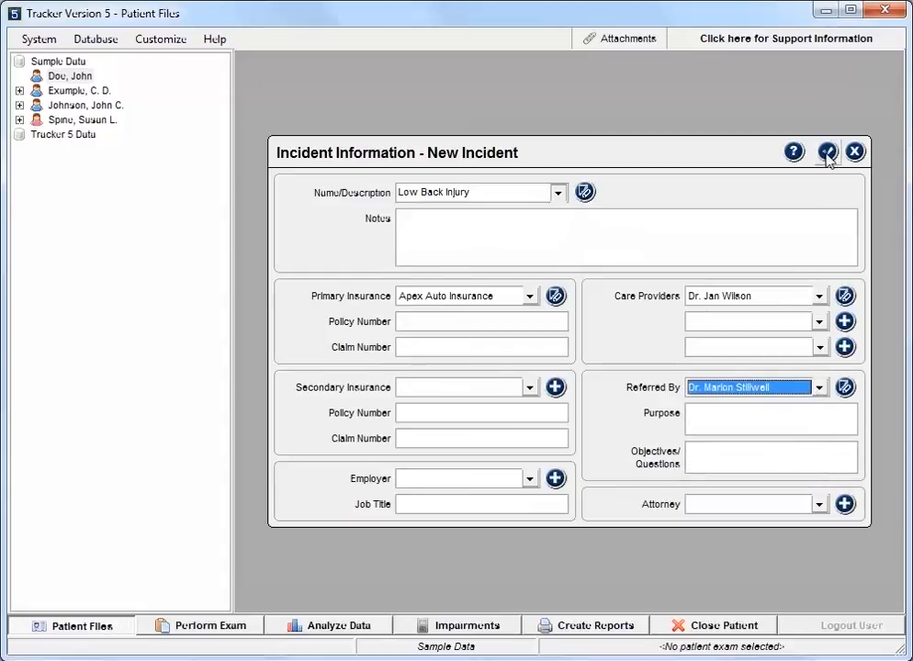
pyautogui.click(826, 150)
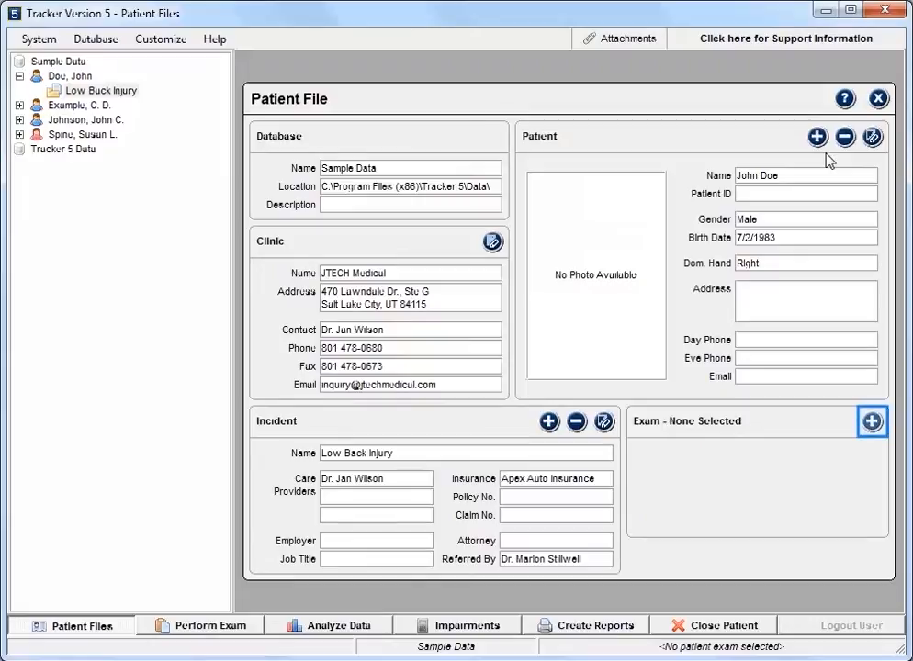
pyautogui.click(871, 422)
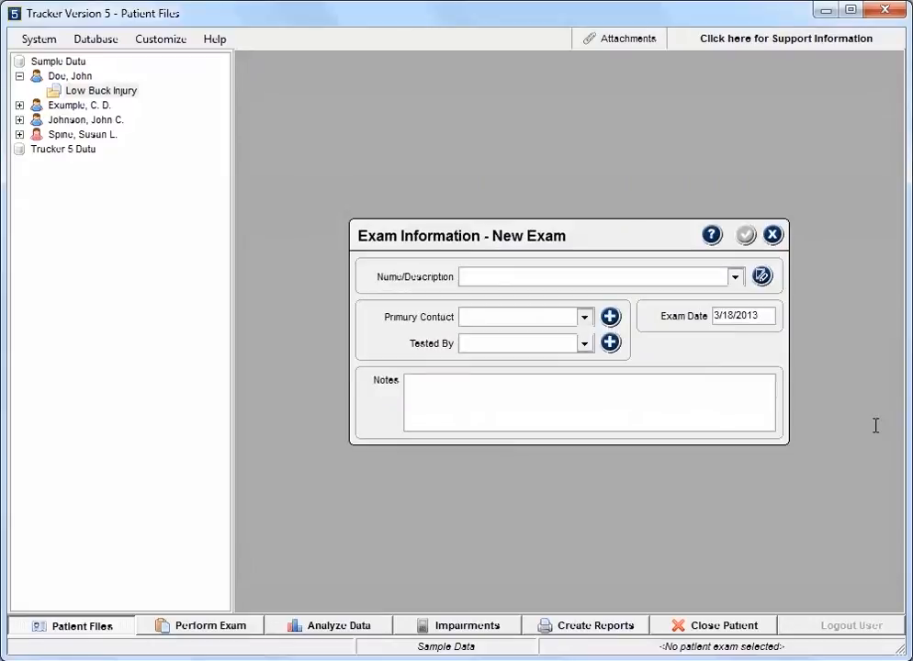
pyautogui.write('P')
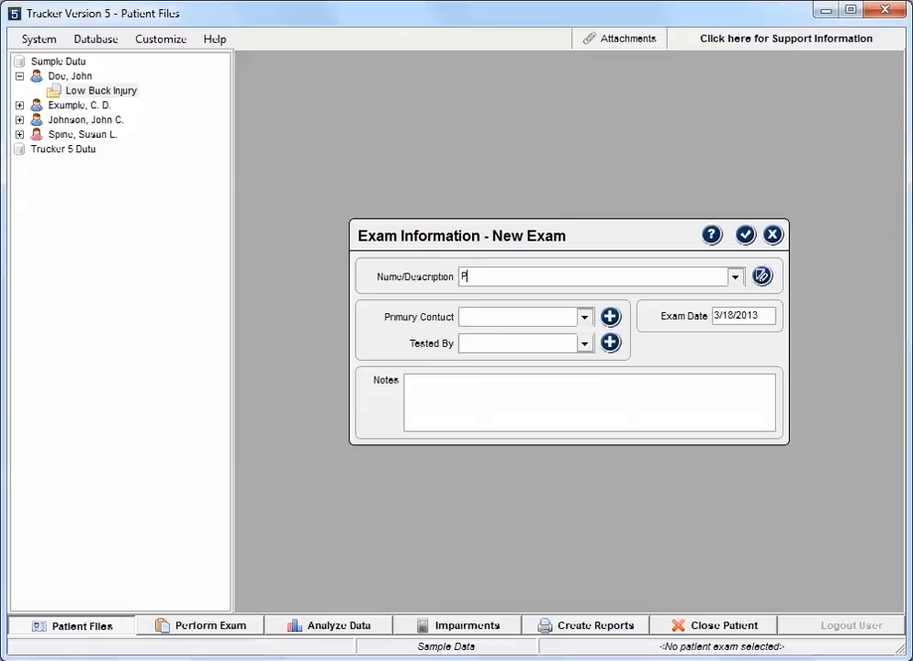
pyautogui.write('re-op eval')
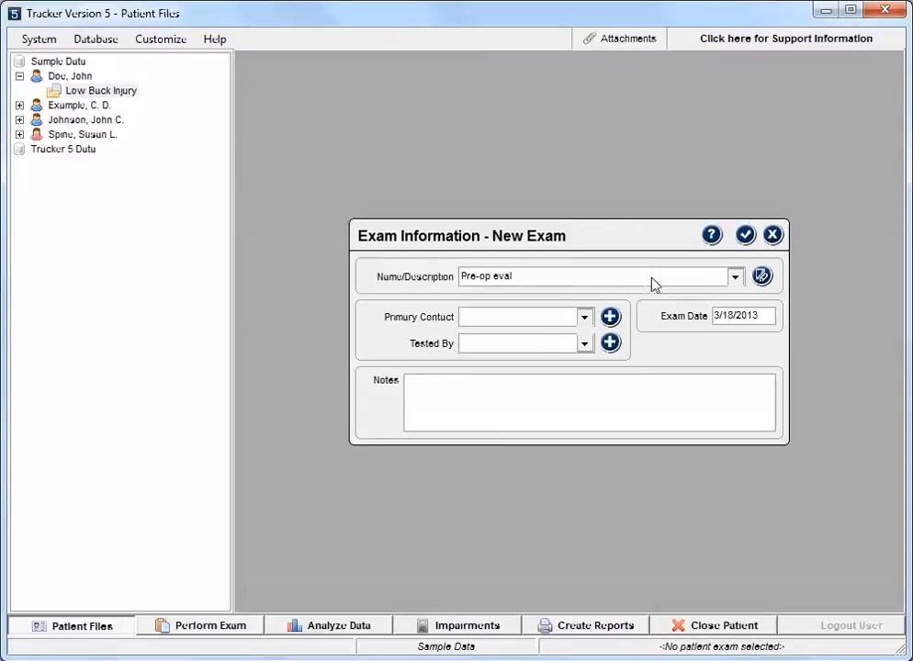
pyautogui.click(584, 343)
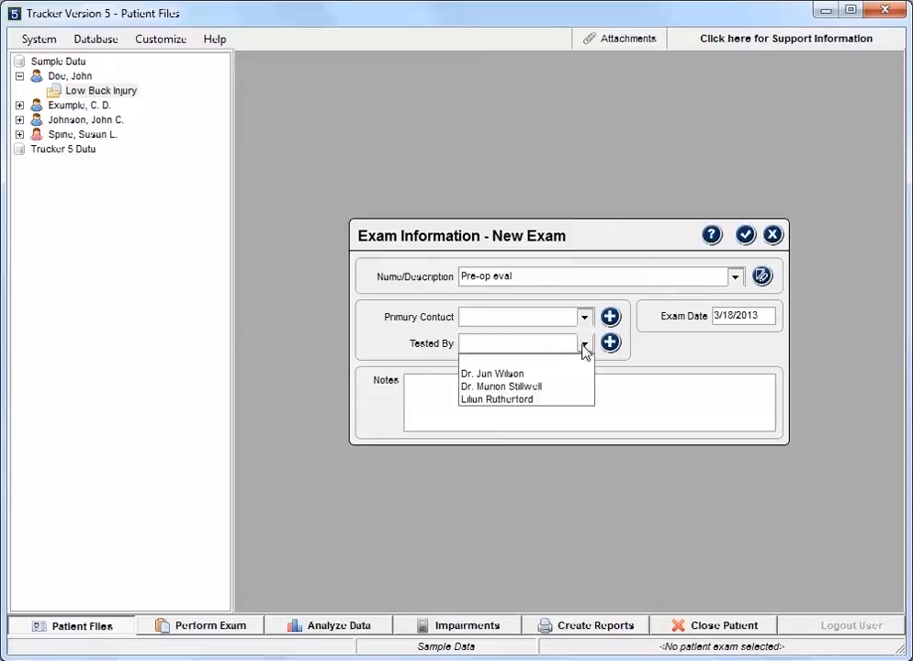
pyautogui.moveTo(500, 405)
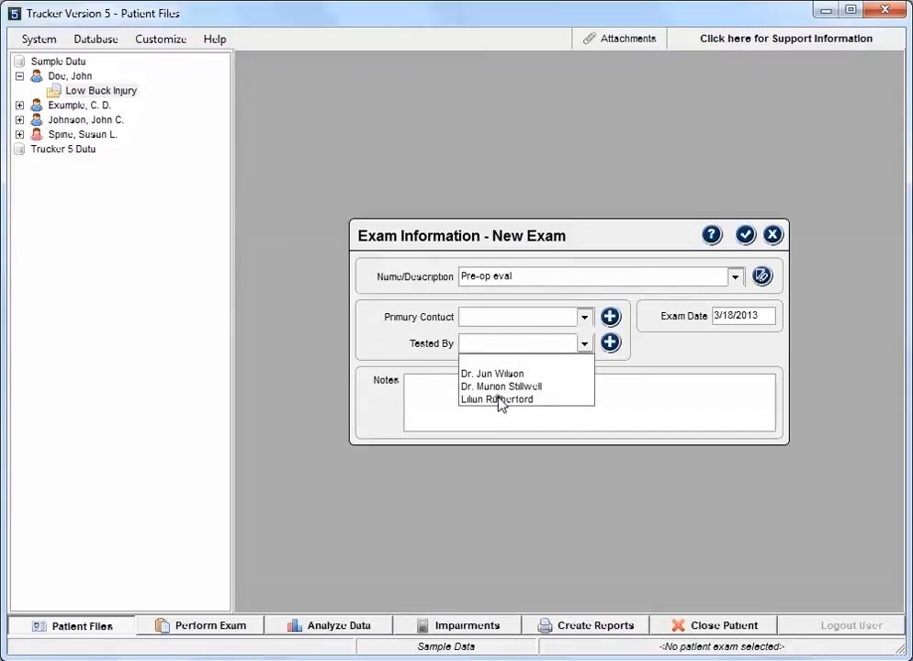
pyautogui.click(496, 399)
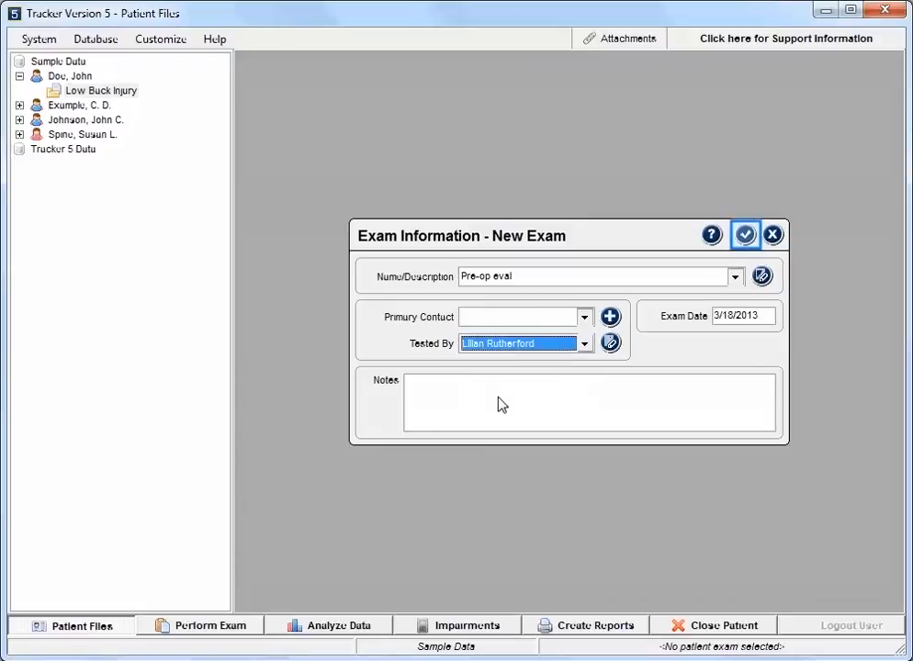
pyautogui.click(745, 235)
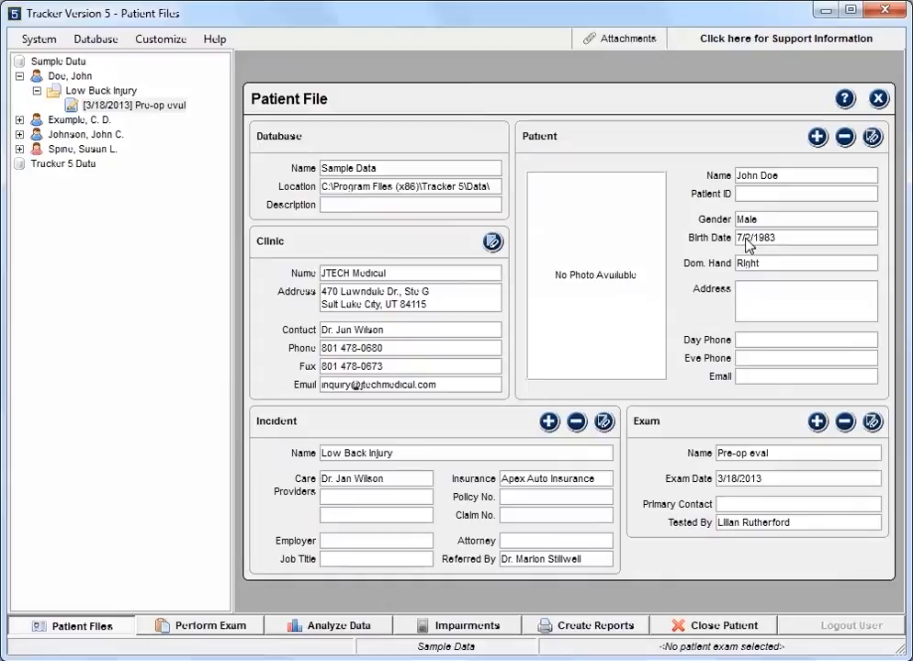
# Step: Switch to the Perform Exam area for John Doe's Pre-op eval exam
pyautogui.click(200, 624)
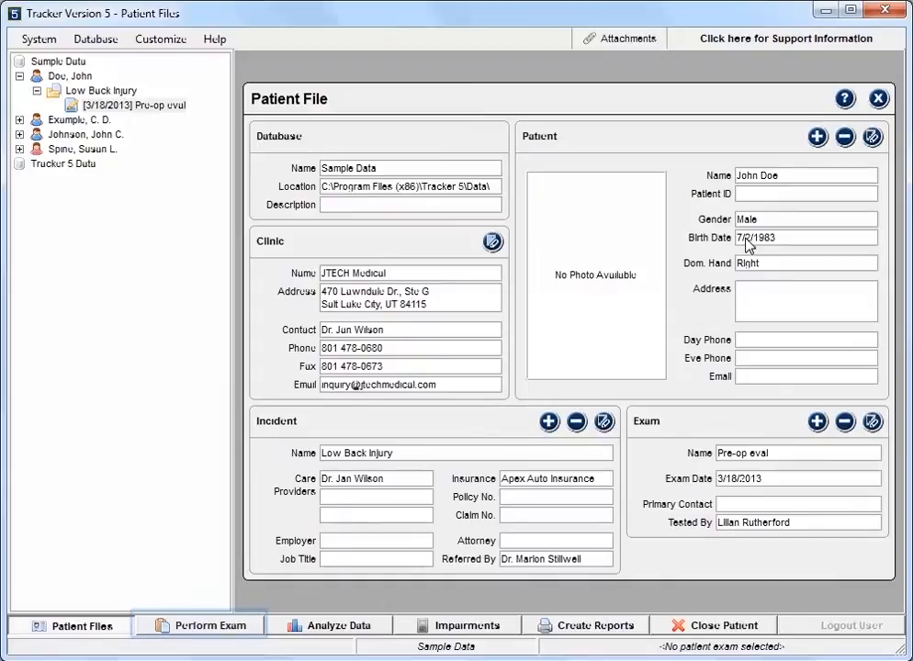
pyautogui.click(198, 626)
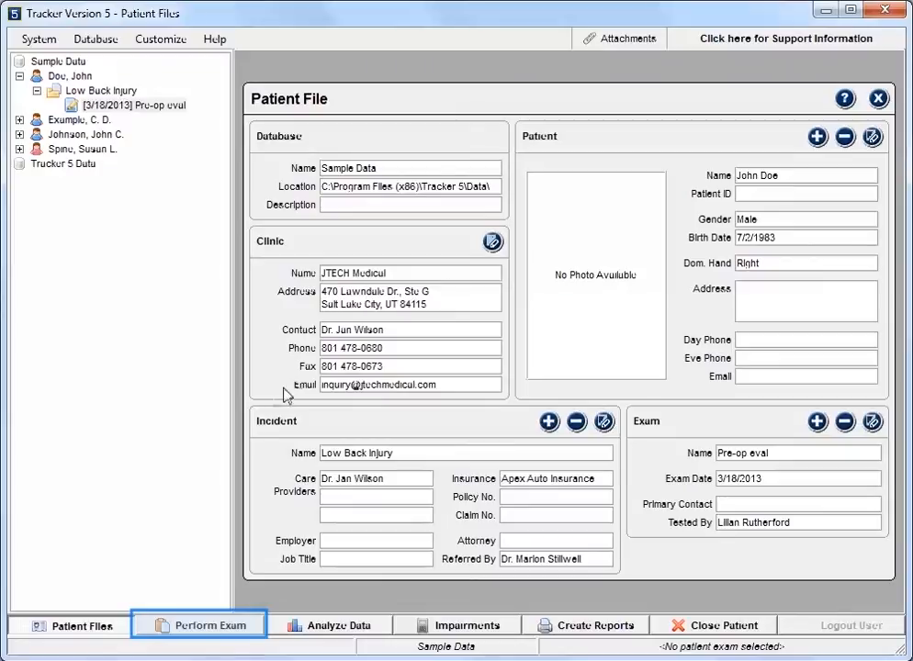
pyautogui.click(208, 626)
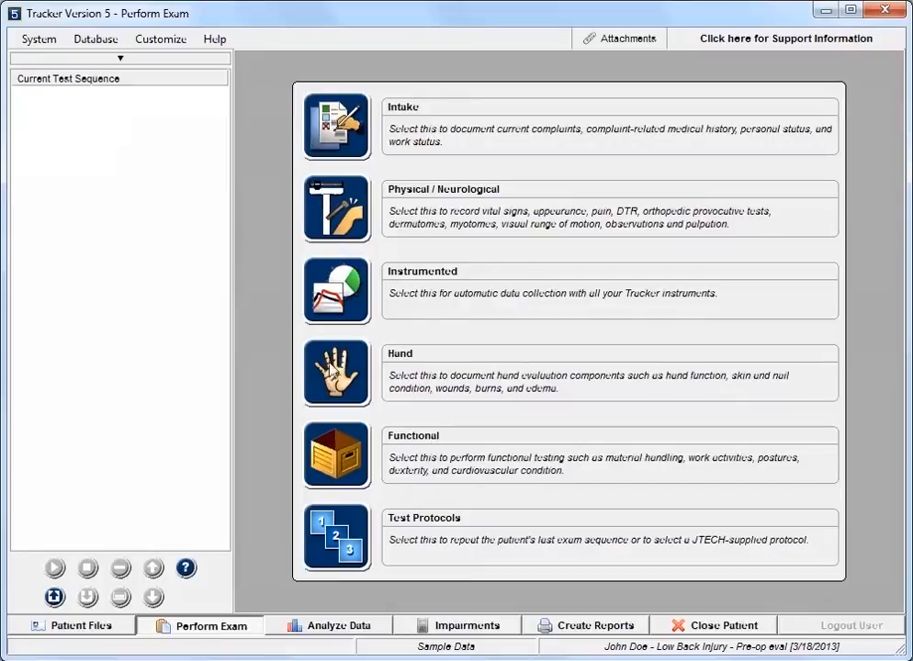
# Step: Preview and close the Intake and Physical/Neurological test lists, then show Instrumented categories
pyautogui.click(337, 126)
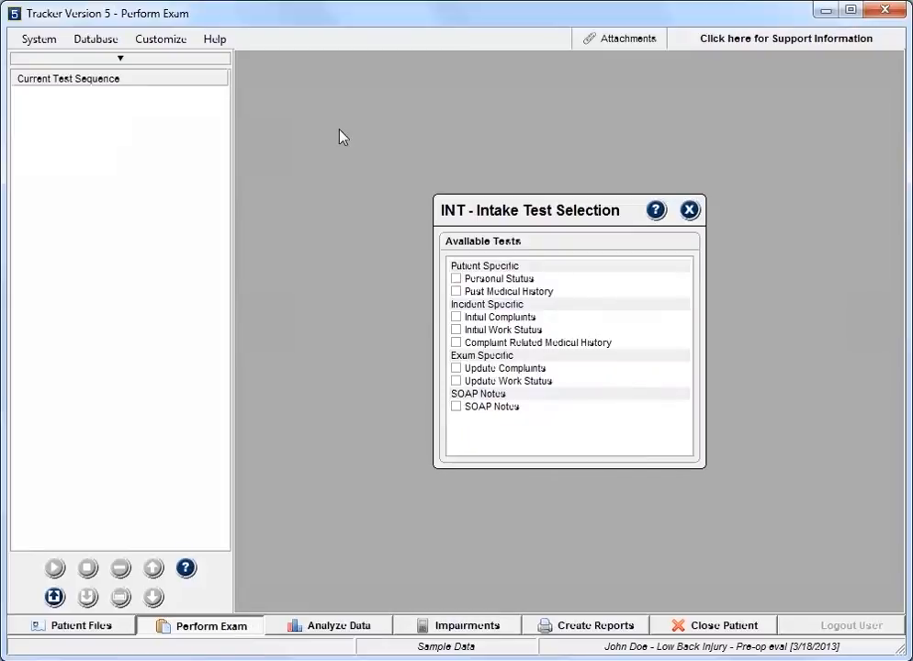
pyautogui.moveTo(632, 164)
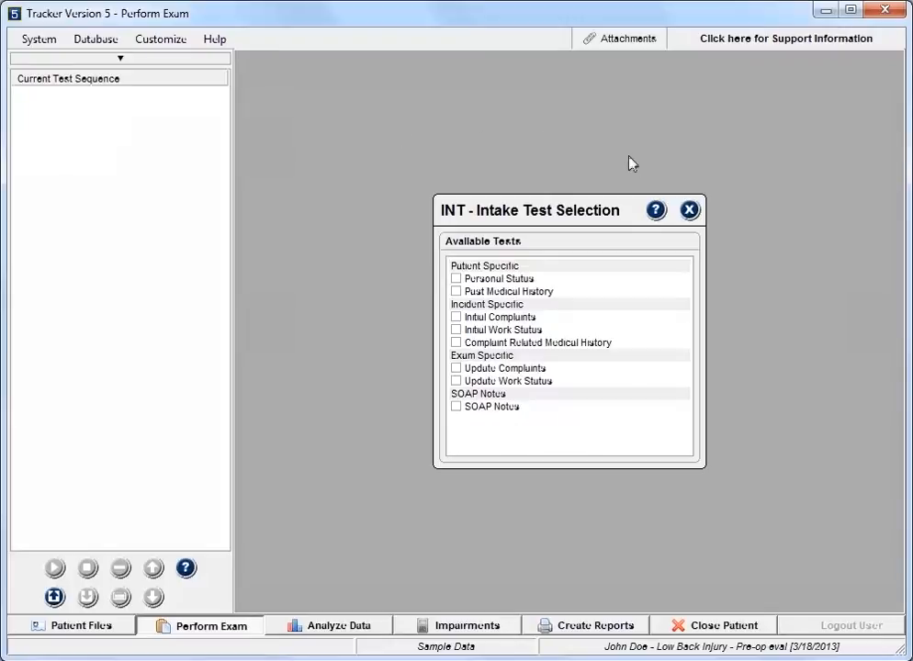
pyautogui.click(688, 209)
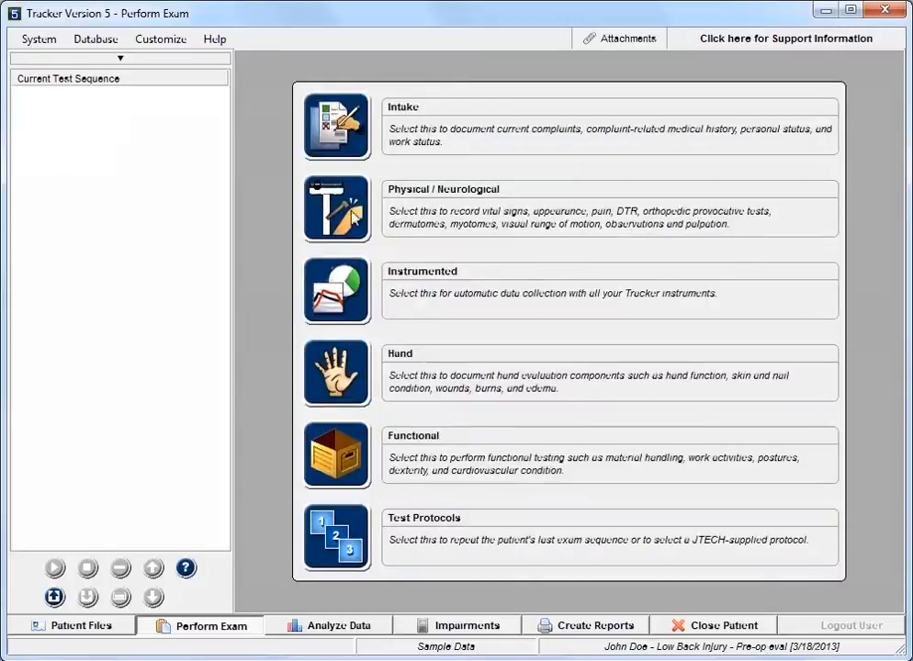
pyautogui.click(336, 209)
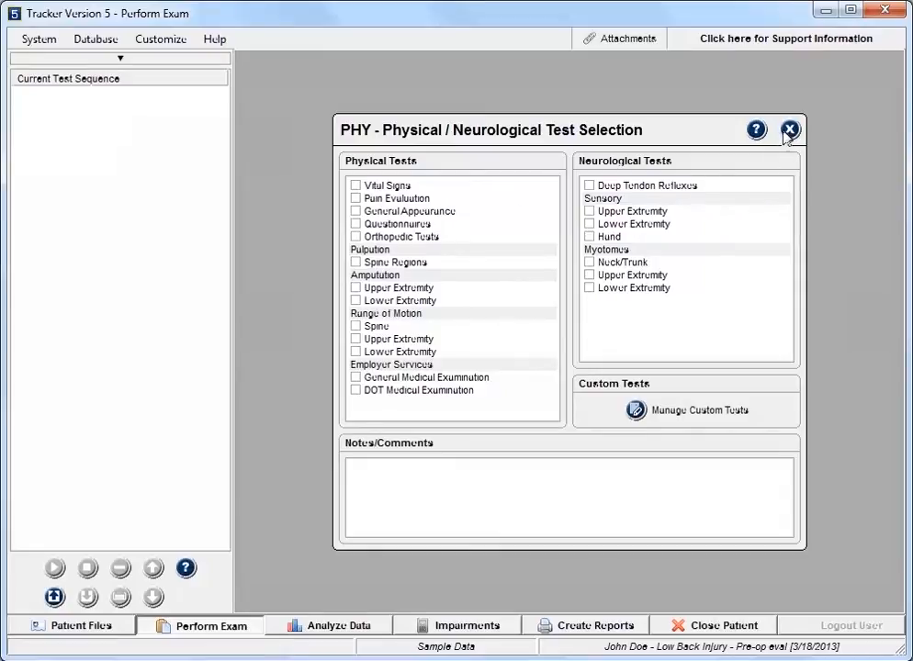
pyautogui.click(789, 130)
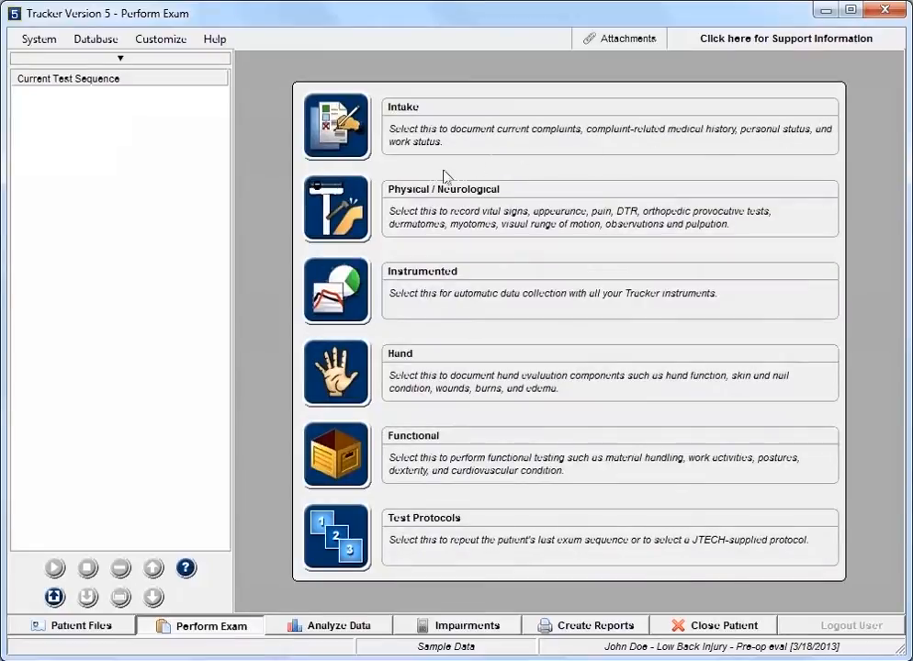
pyautogui.click(336, 291)
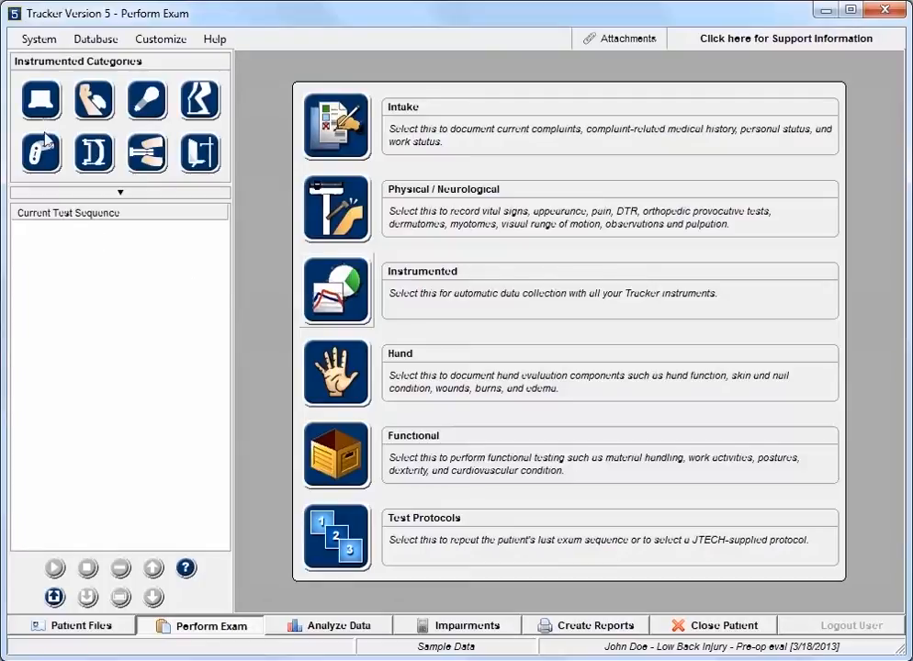
# Step: Queue cervical and lumbar Flexion/Extension, Lateral Flexion and Rotation inclinometry tests
pyautogui.click(38, 99)
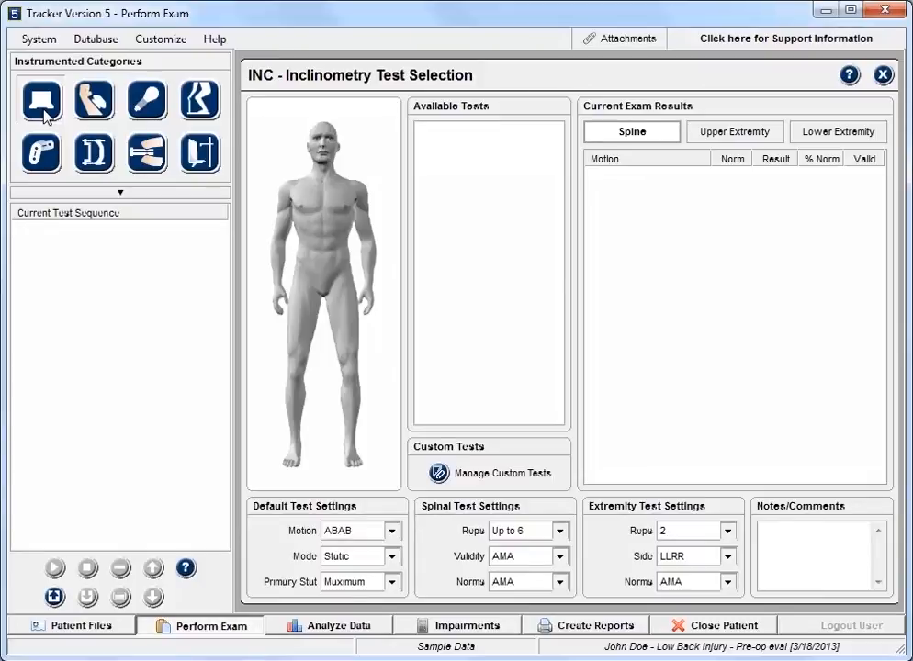
pyautogui.moveTo(163, 121)
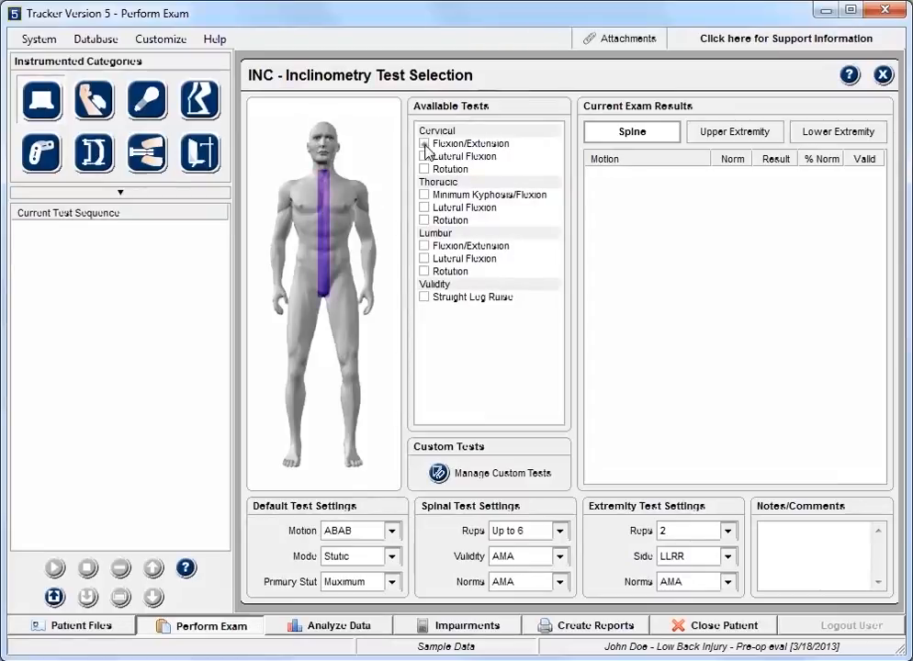
pyautogui.click(425, 143)
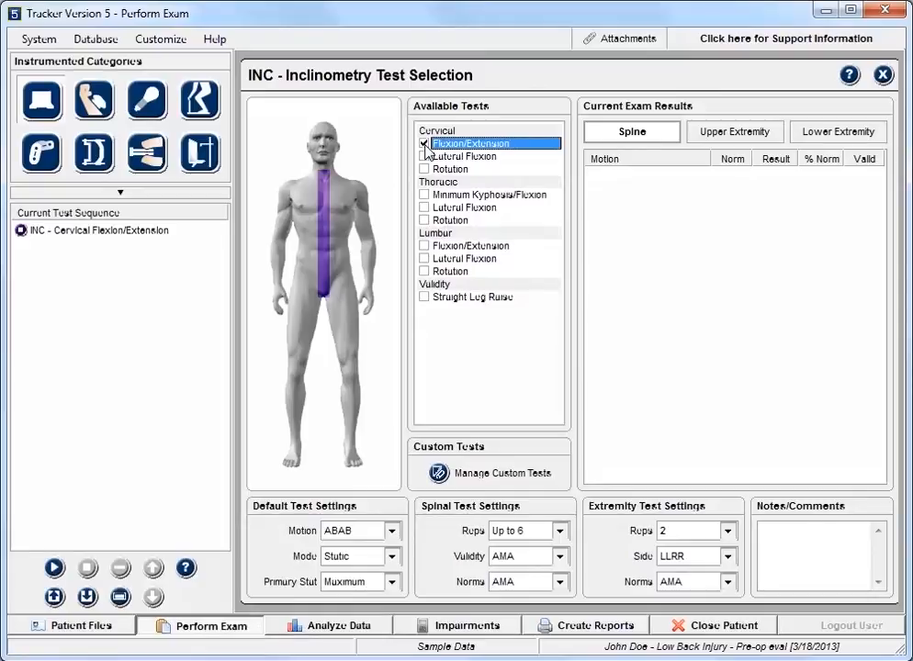
pyautogui.click(425, 156)
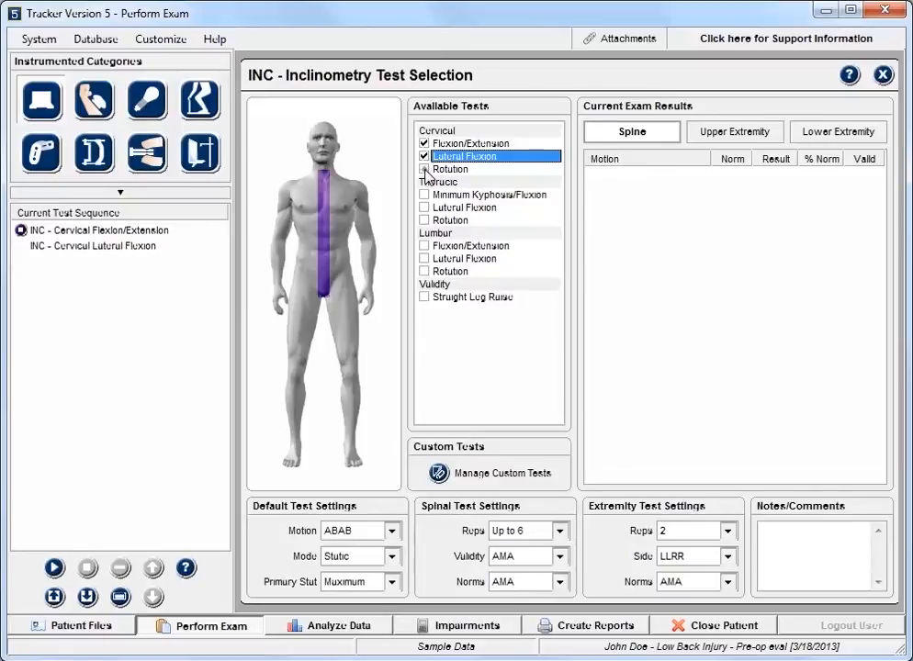
pyautogui.click(425, 169)
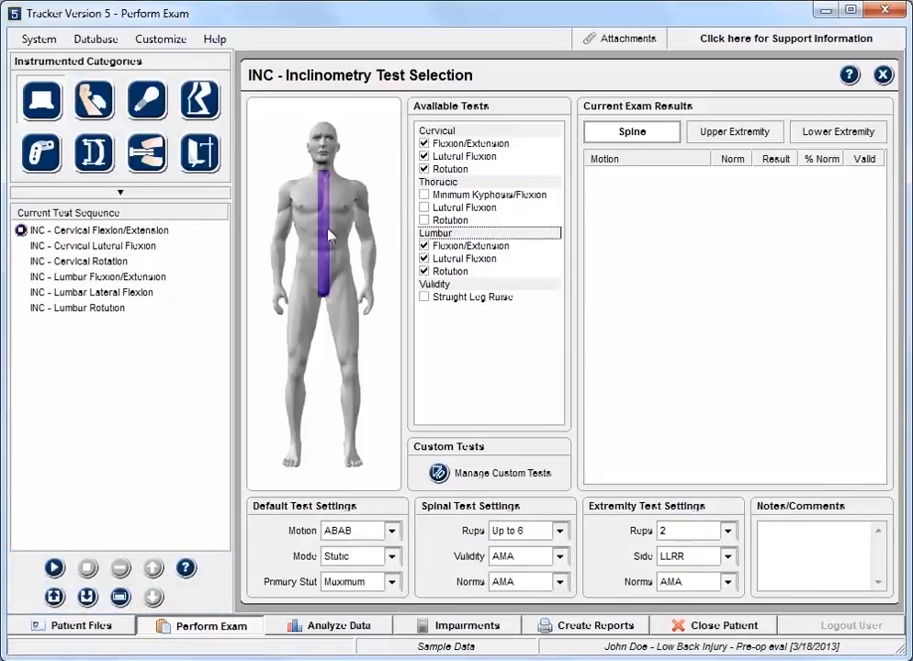
pyautogui.click(92, 99)
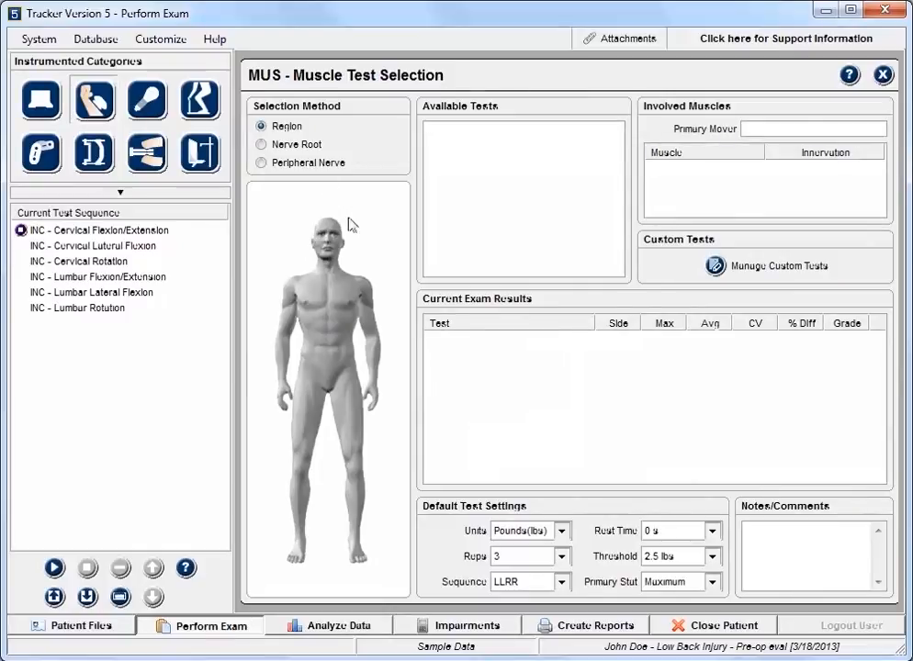
# Step: Add Shoulder Flexion, Extension and Horizontal Abduction muscle tests to the sequence
pyautogui.click(361, 292)
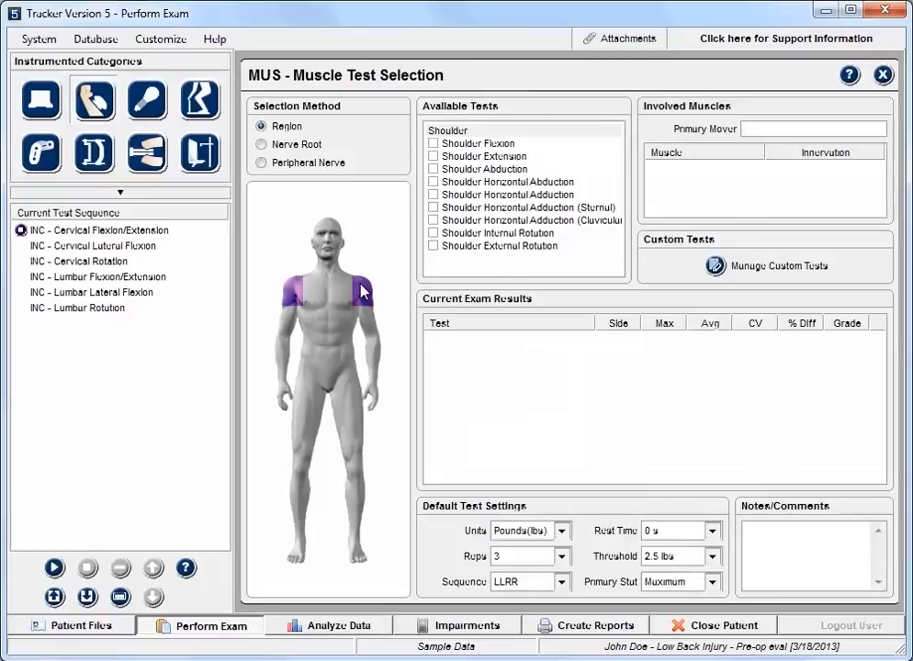
pyautogui.click(433, 144)
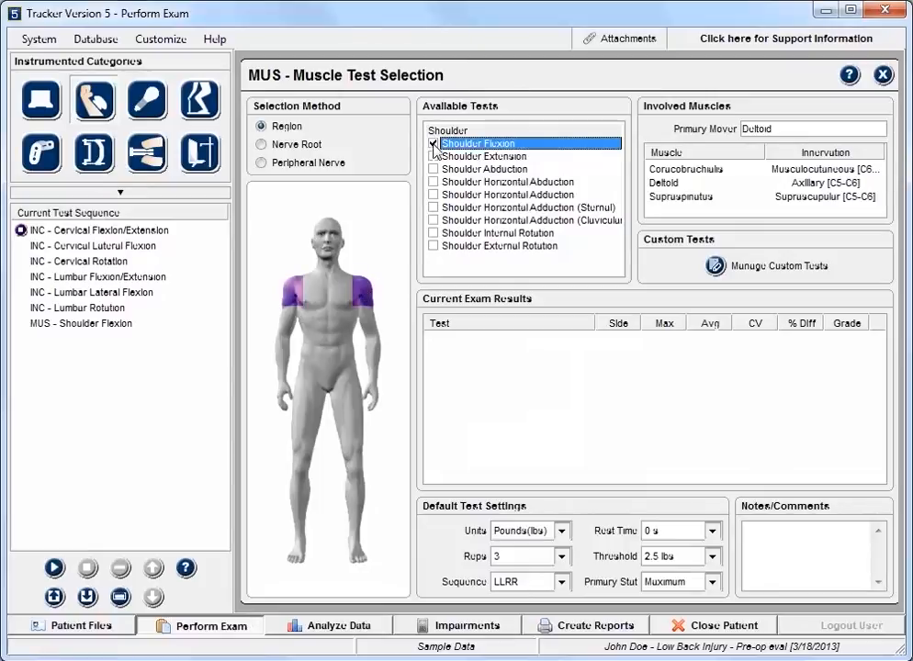
pyautogui.click(434, 144)
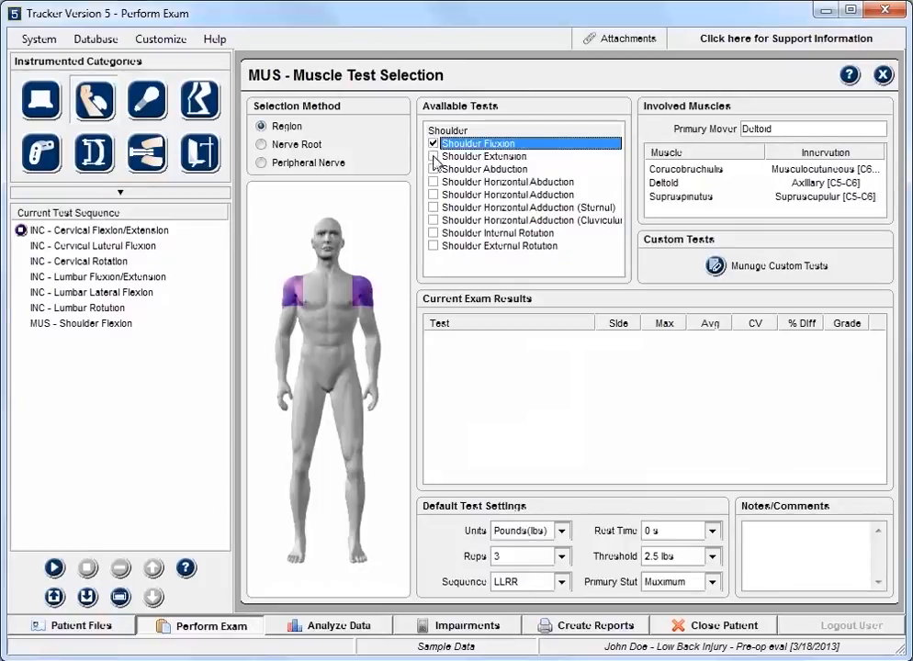
pyautogui.click(434, 156)
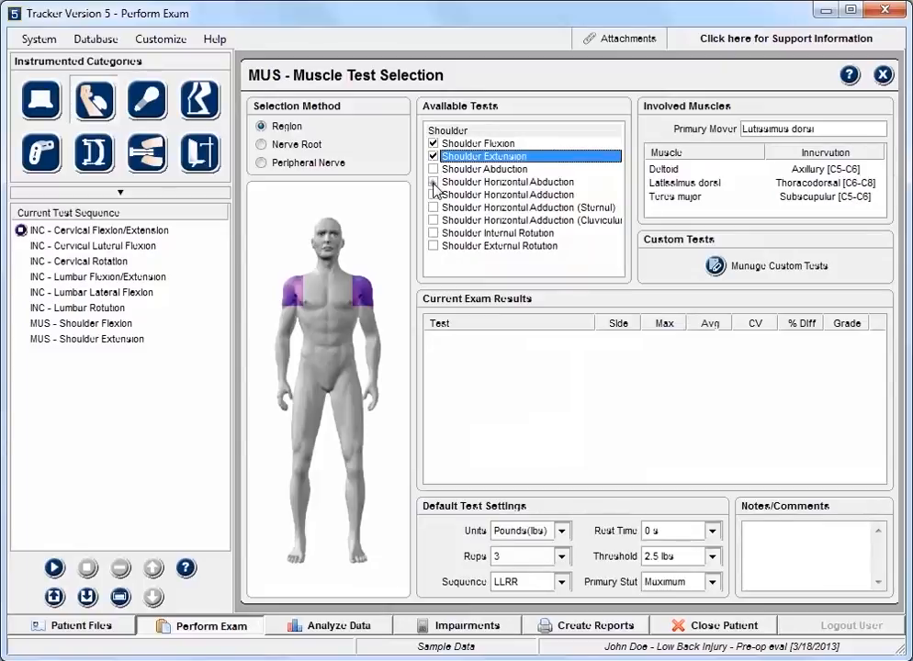
pyautogui.click(435, 182)
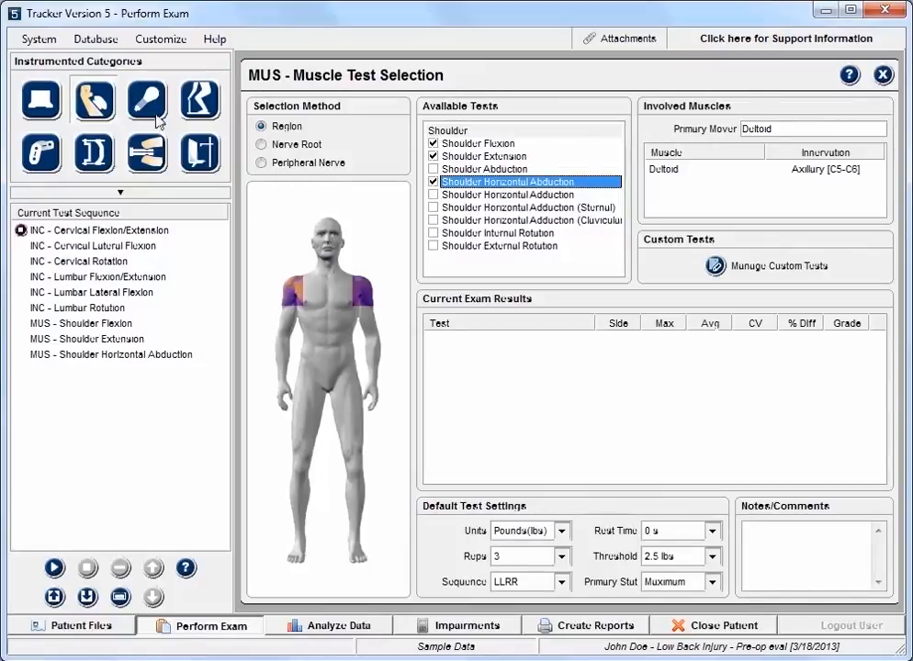
# Step: Add Levator scapulae and Supraspinatus algometry plus Arm and Leg NIOSH strength tests
pyautogui.click(146, 99)
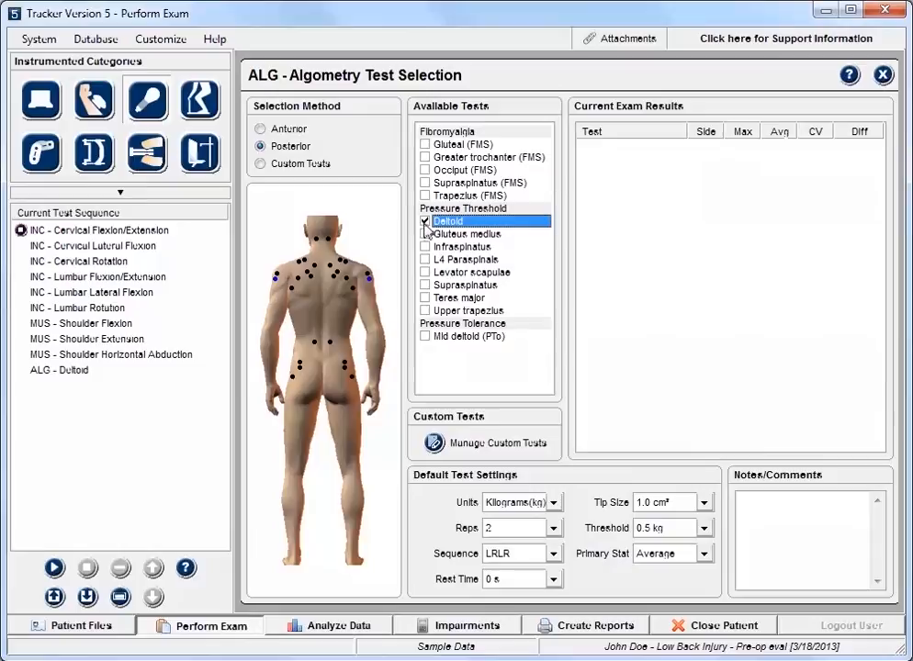
pyautogui.click(425, 272)
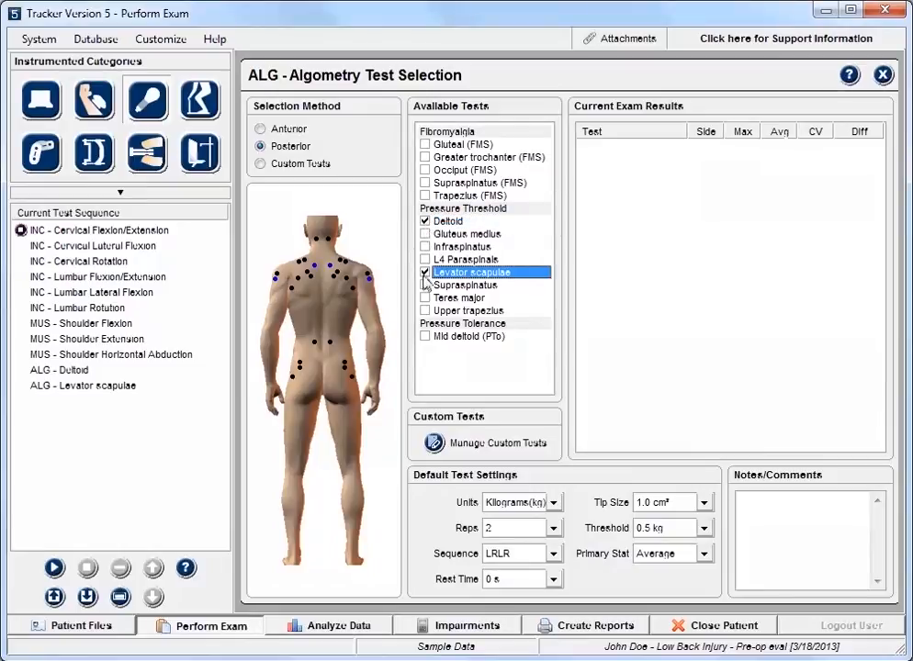
pyautogui.click(425, 285)
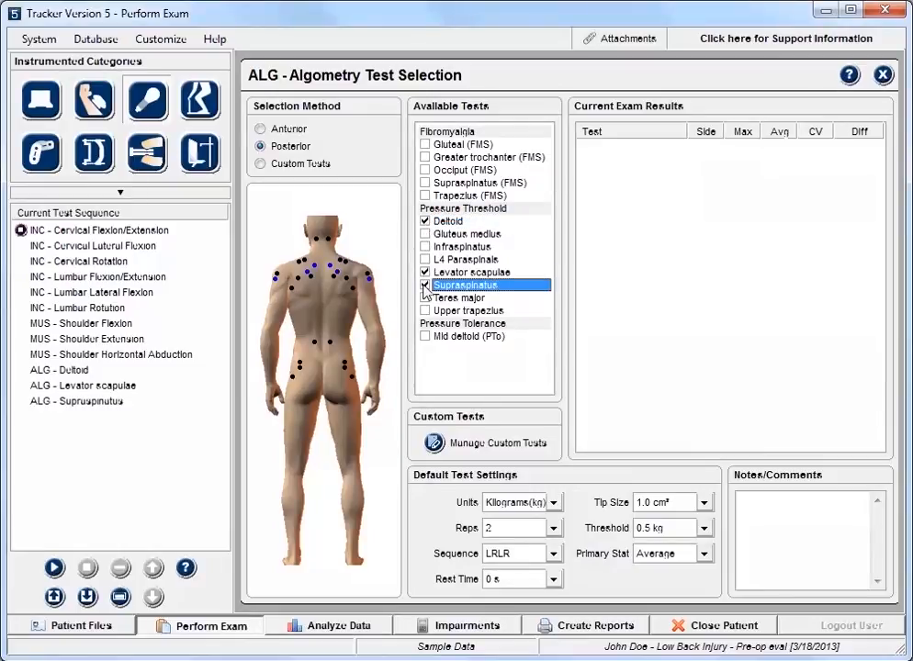
pyautogui.click(199, 99)
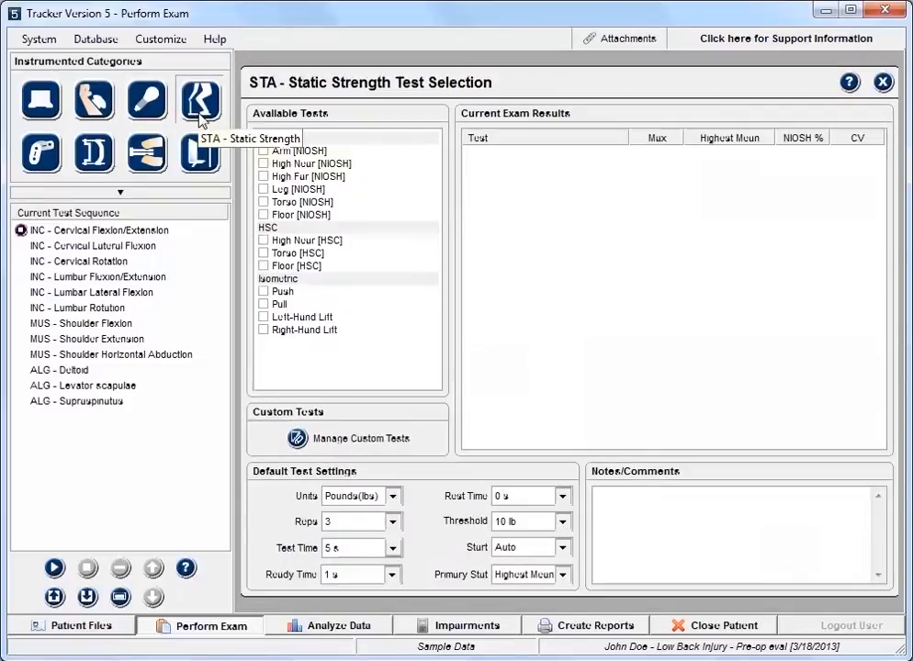
pyautogui.moveTo(262, 138)
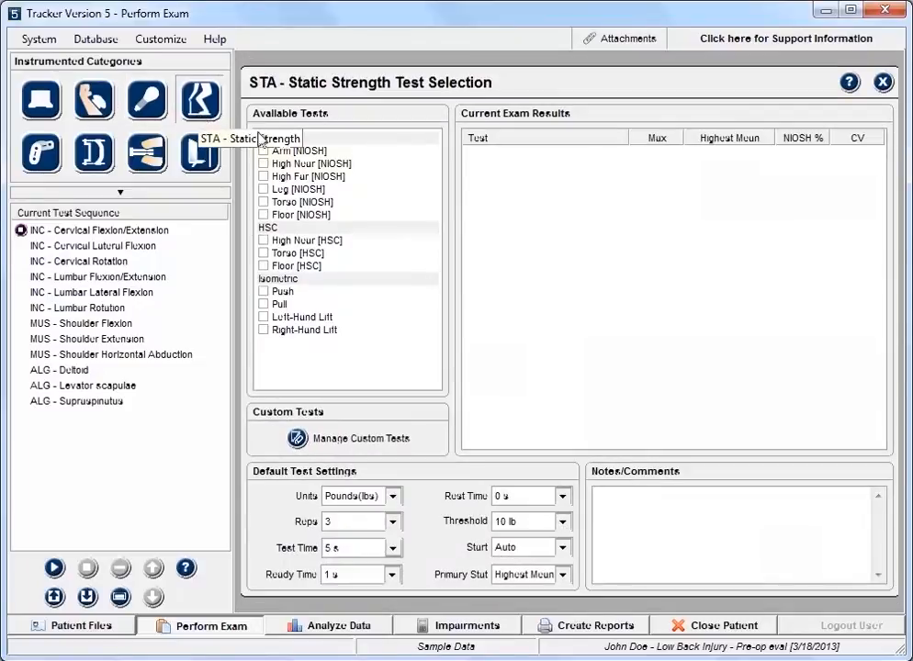
pyautogui.click(264, 189)
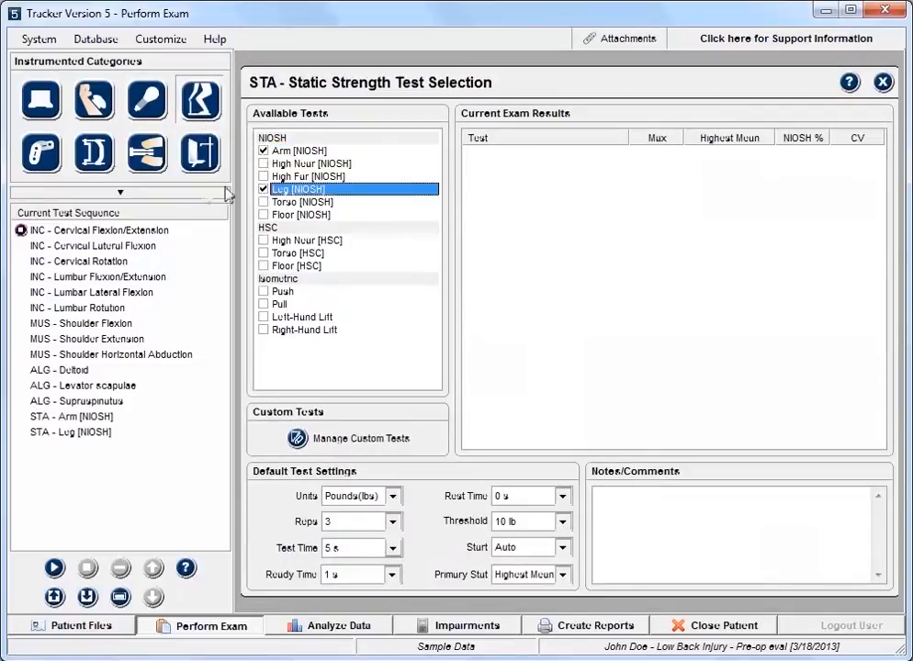
pyautogui.click(41, 153)
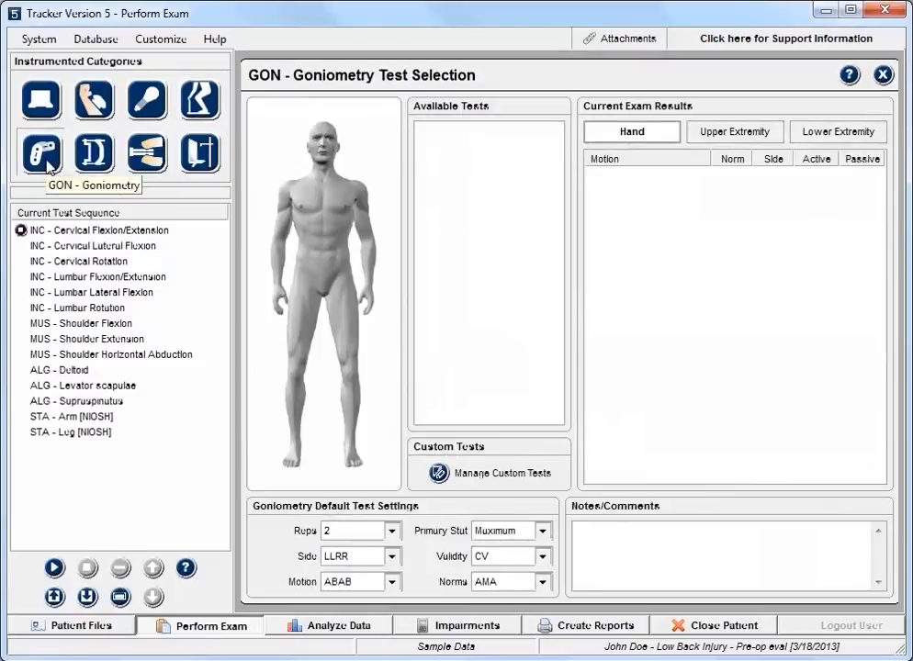
pyautogui.moveTo(290, 200)
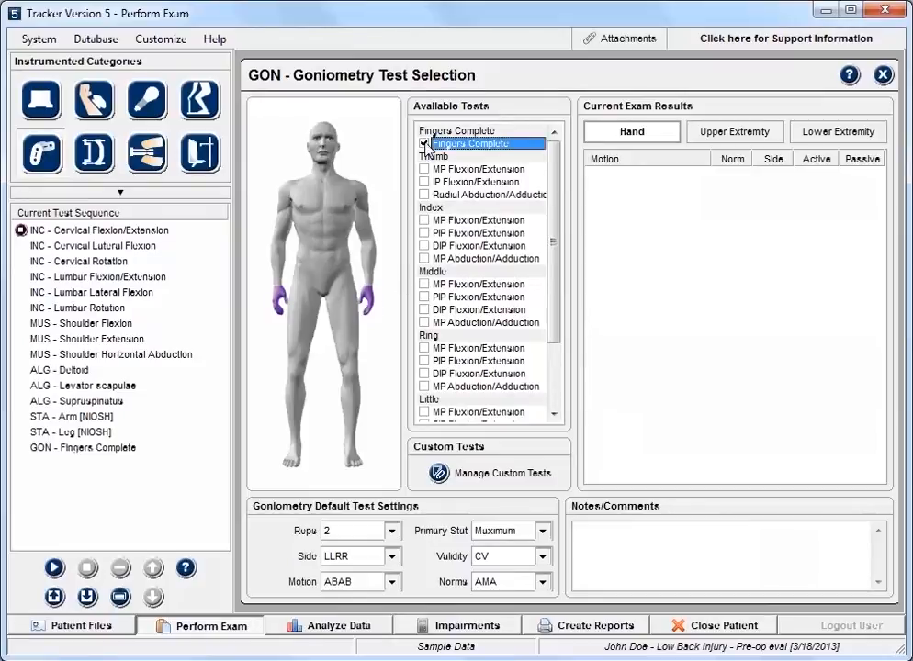
# Step: Add Max Grip and Key (Lateral), Palmar (Chuck) and Tip pinch tests to the sequence
pyautogui.click(93, 154)
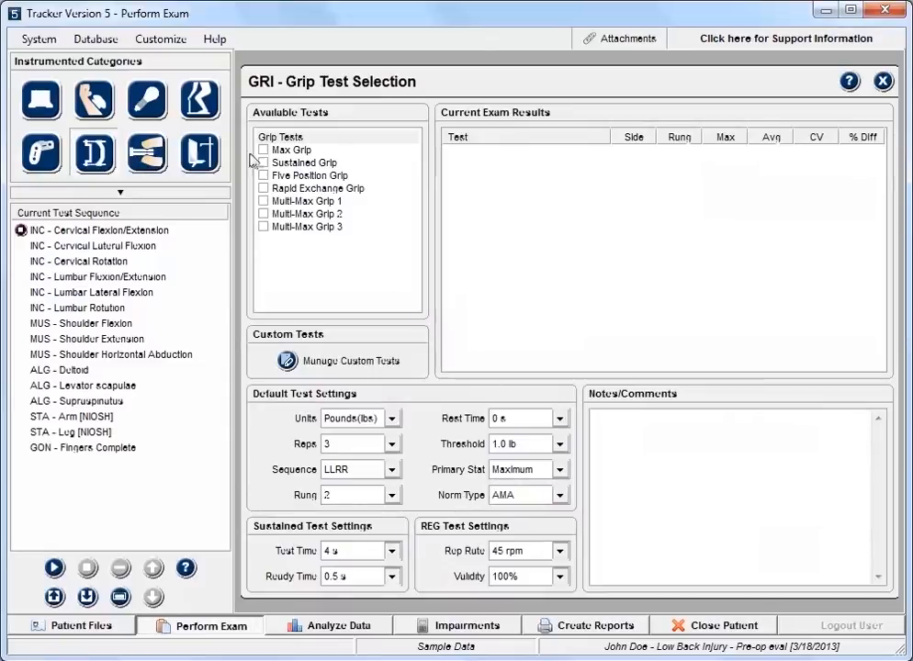
pyautogui.click(264, 148)
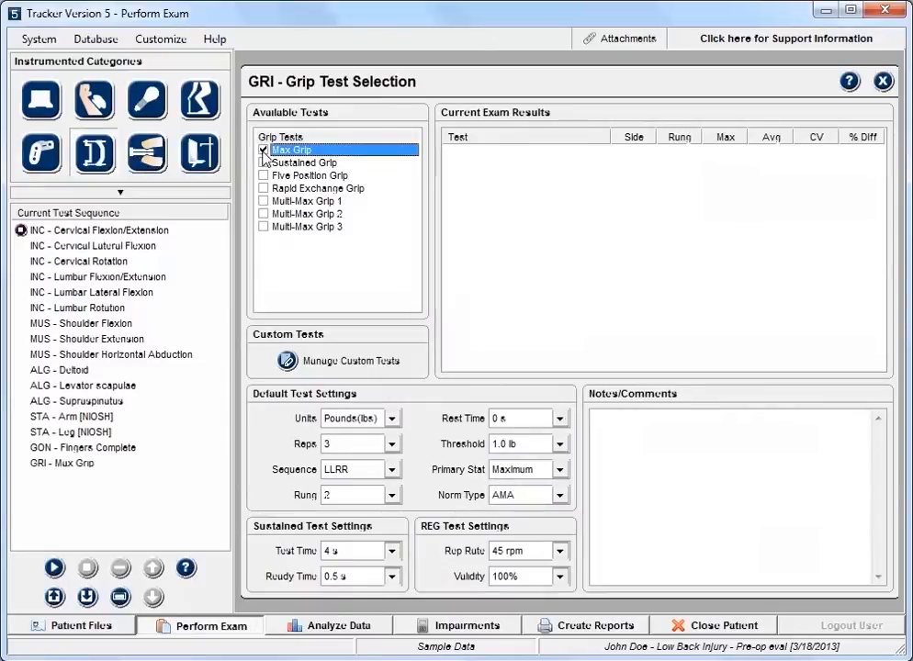
pyautogui.click(147, 152)
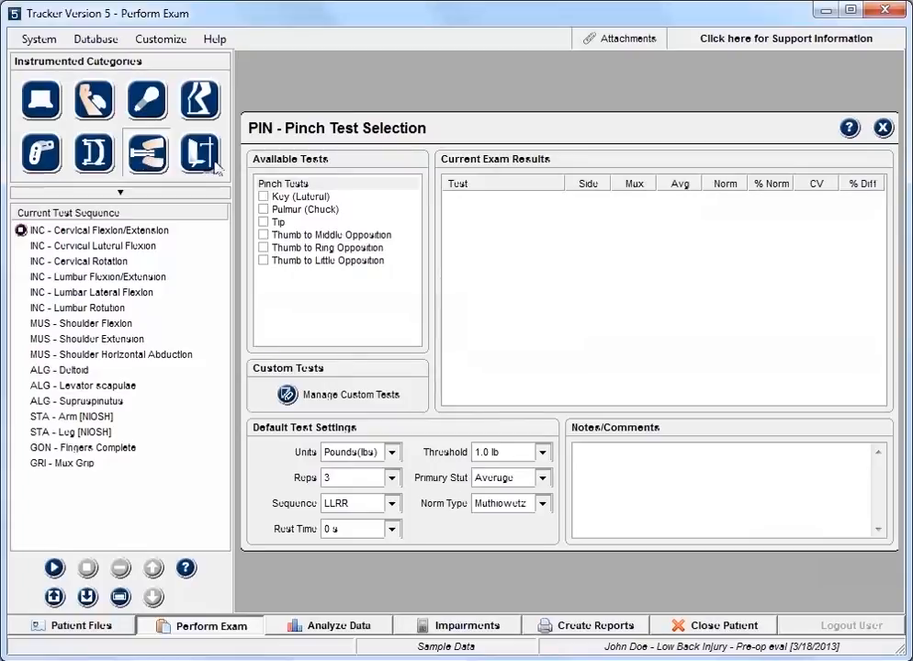
pyautogui.click(266, 197)
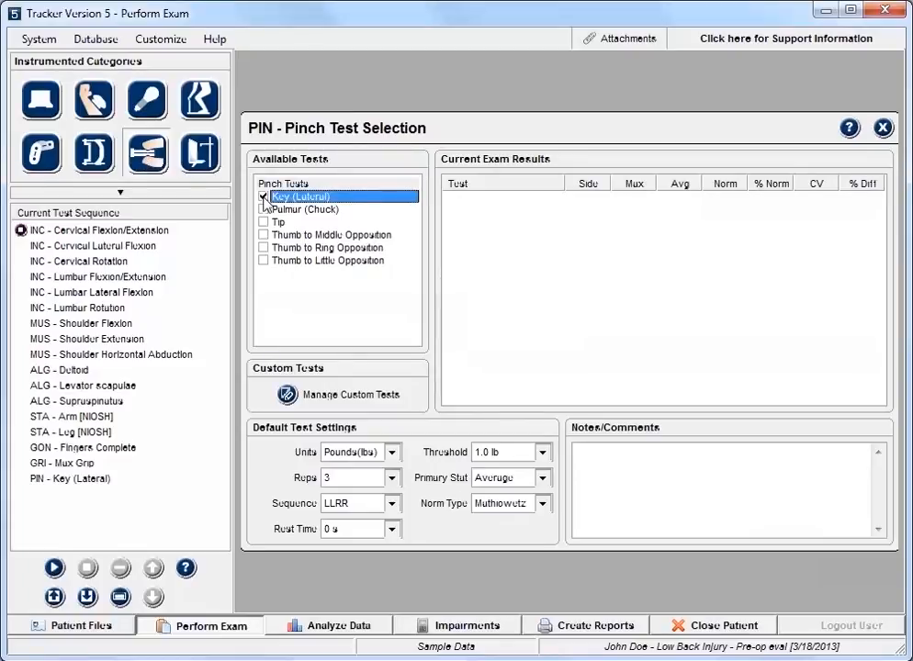
pyautogui.click(266, 208)
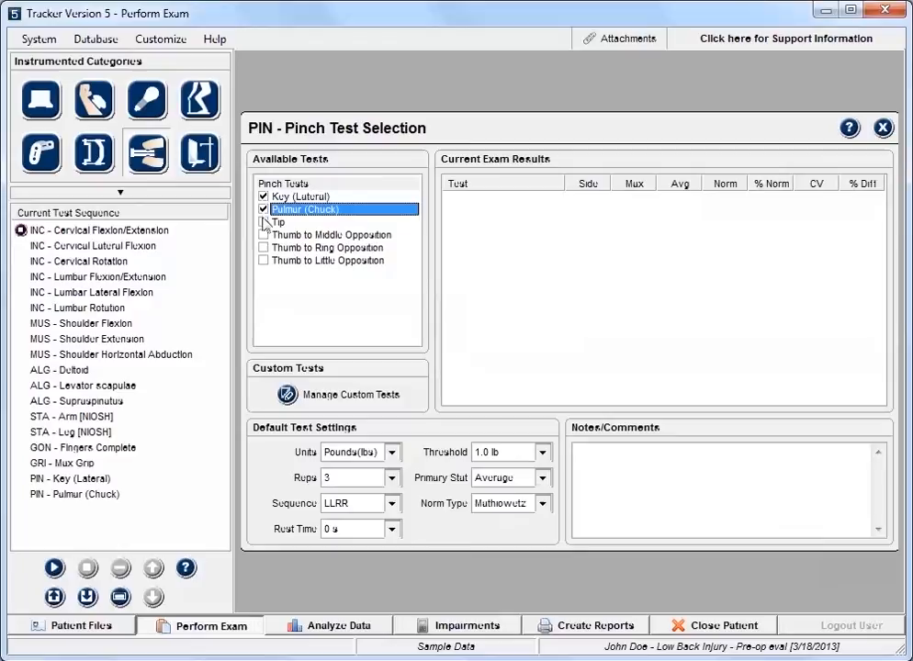
pyautogui.click(265, 222)
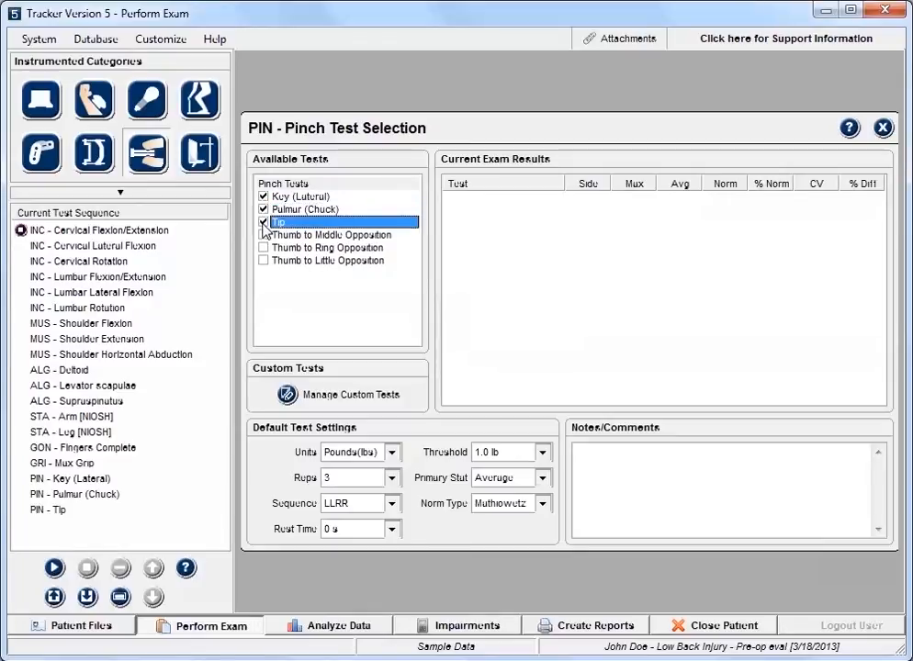
pyautogui.click(264, 221)
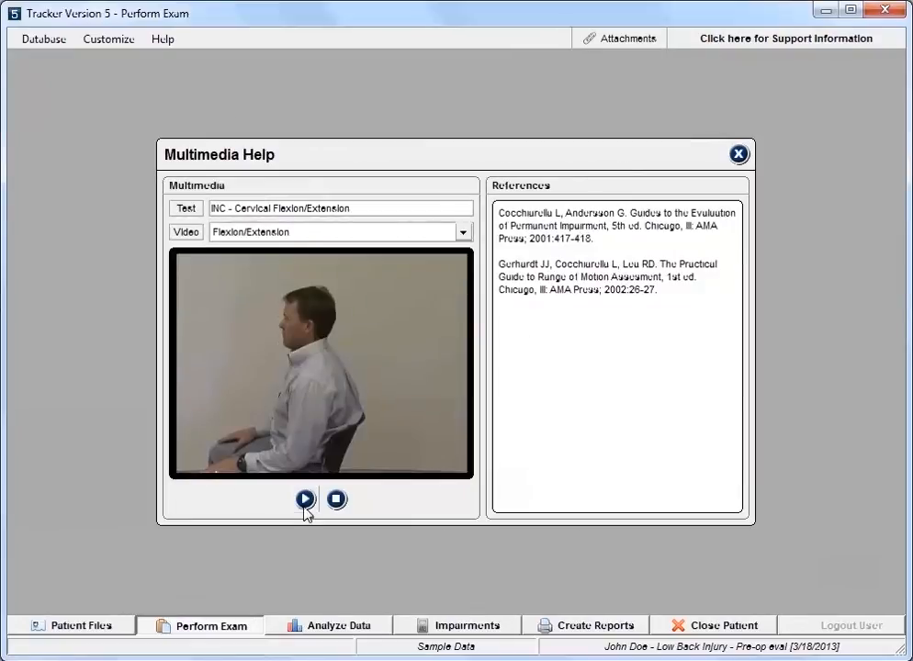
# Step: Play the Cervical Flexion/Extension help video, then close Multimedia Help
pyautogui.click(305, 499)
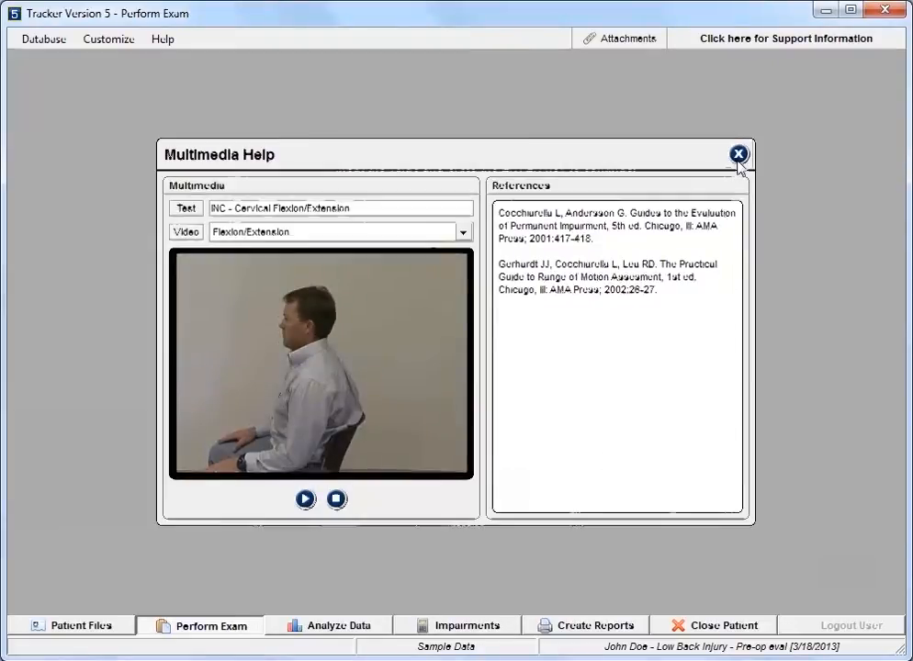
pyautogui.click(738, 153)
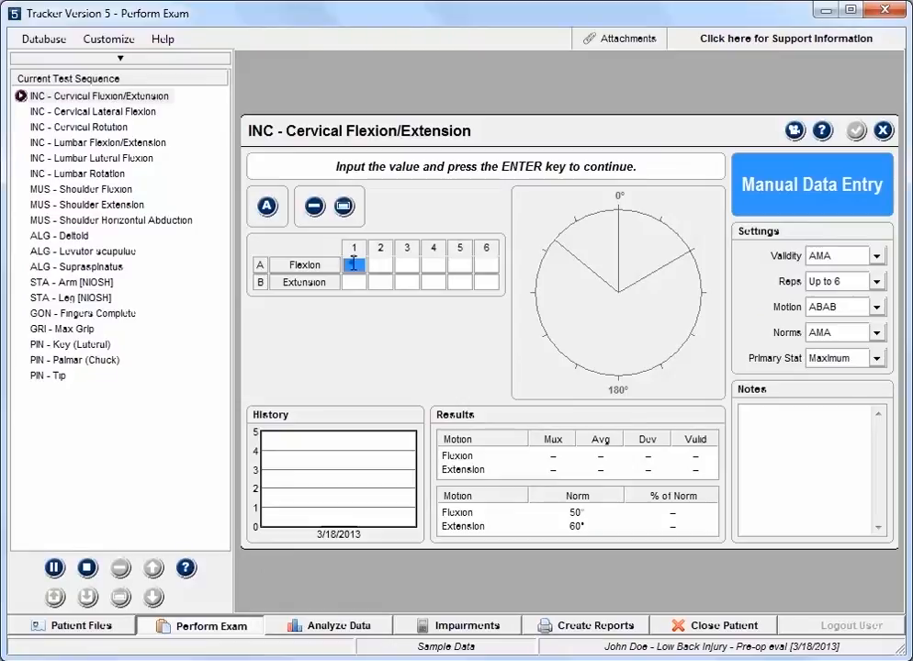
# Step: Record cervical flexion 49, 52, 50 and extension 55, 54, 54, then view Shoulder Flexion help
pyautogui.write('49')
pyautogui.click(380, 264)
pyautogui.write('52')
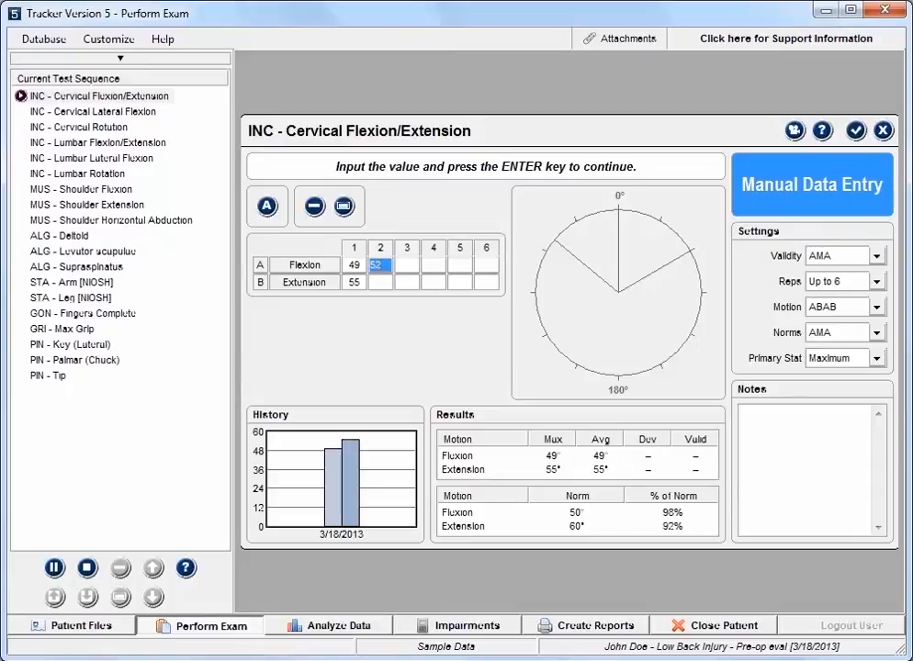
pyautogui.write('54')
pyautogui.click(407, 265)
pyautogui.write('50')
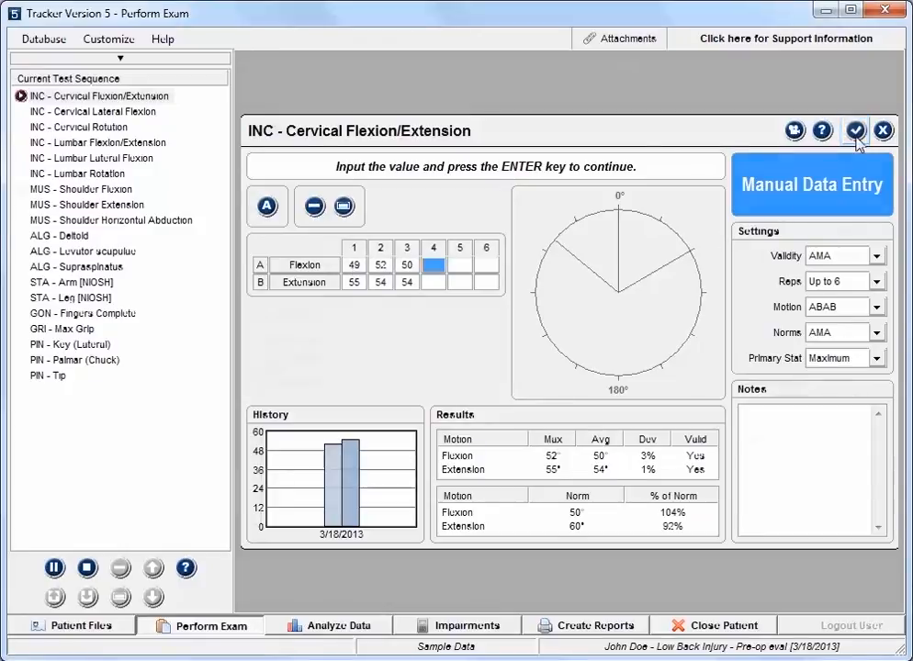
pyautogui.click(86, 190)
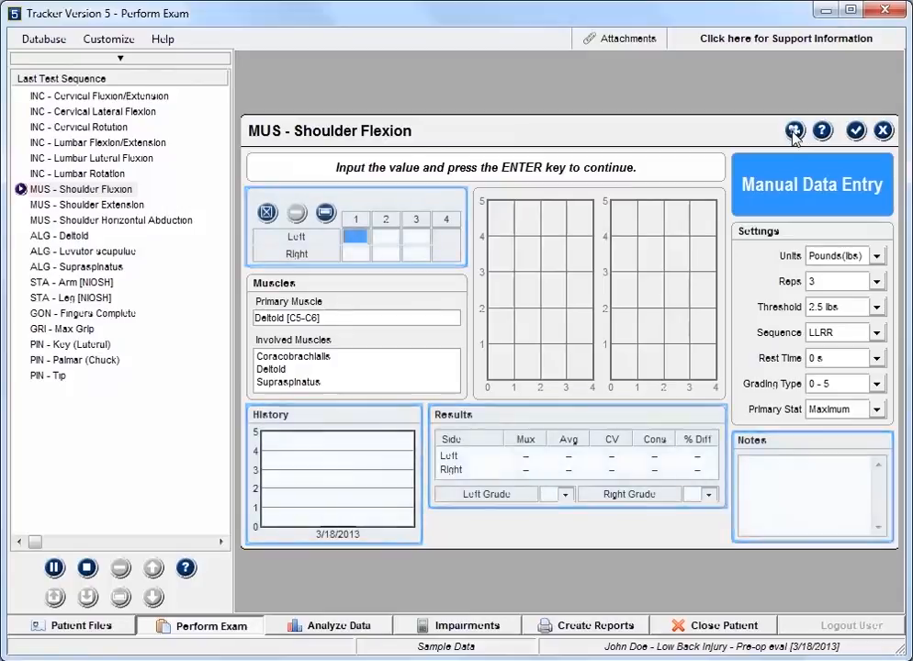
pyautogui.click(795, 130)
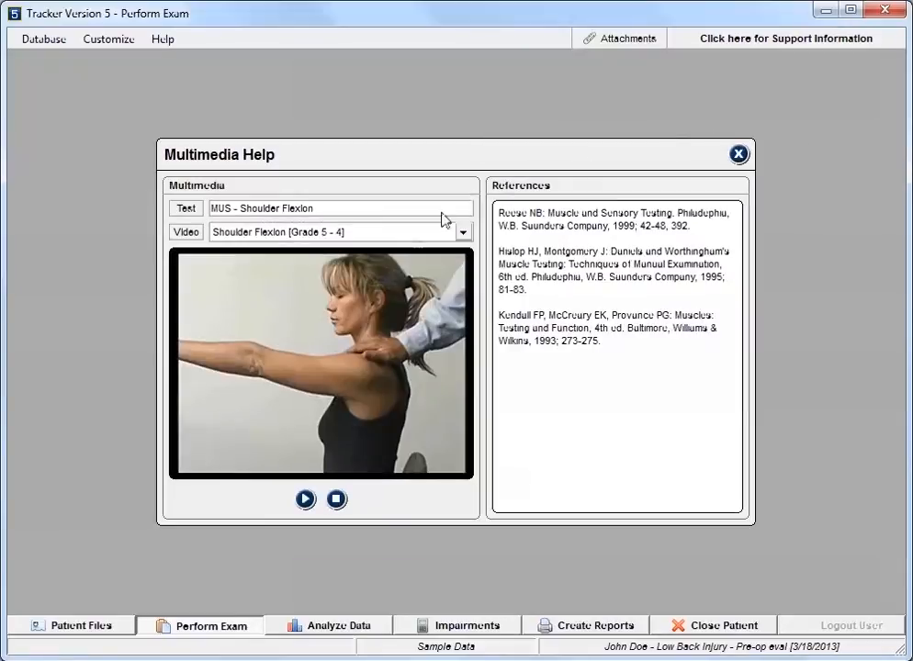
# Step: Play and stop the Shoulder Flexion demonstration video, then close Multimedia Help
pyautogui.click(305, 499)
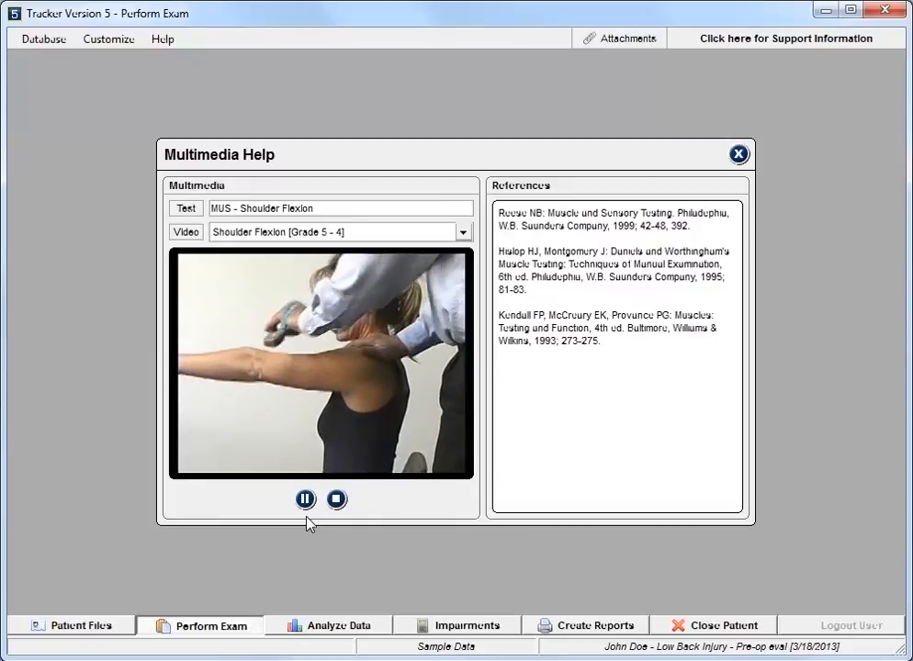
pyautogui.click(305, 499)
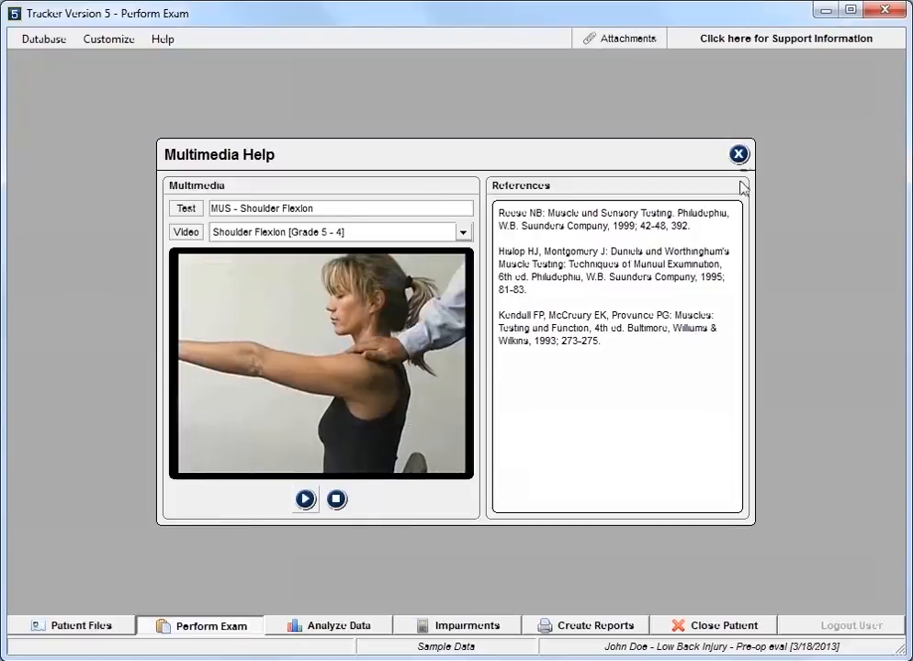
pyautogui.click(738, 153)
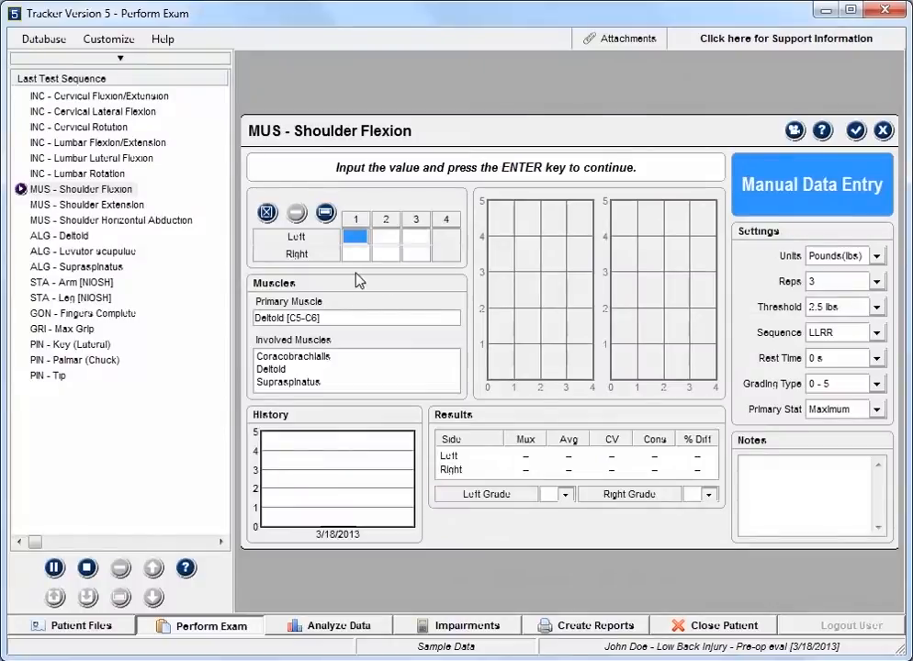
# Step: Enter Shoulder Flexion left readings 22.1, 20.6, 23.2 and right readings 18.9 and 21.1
pyautogui.write('22.1')
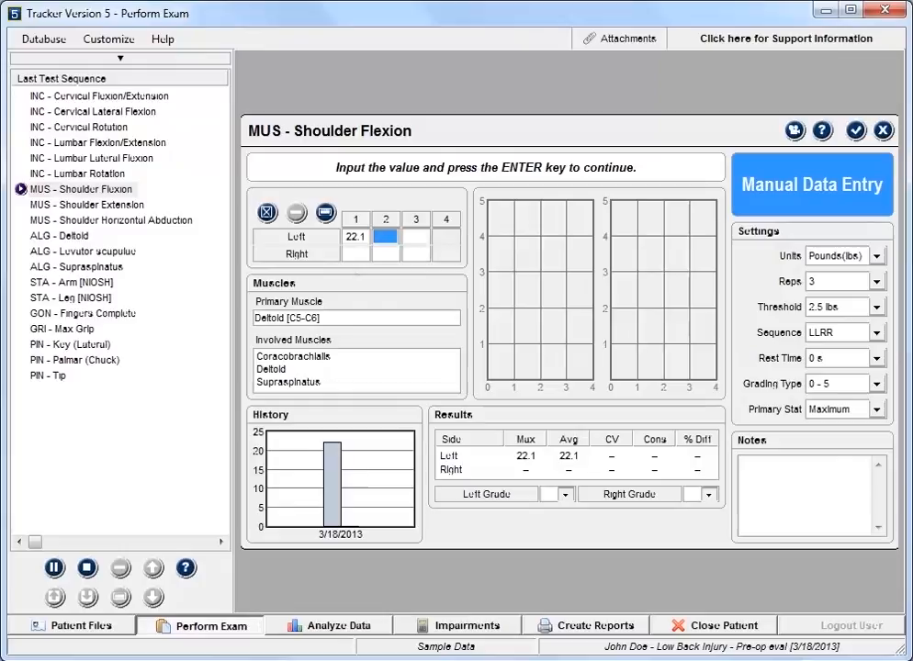
pyautogui.write('23')
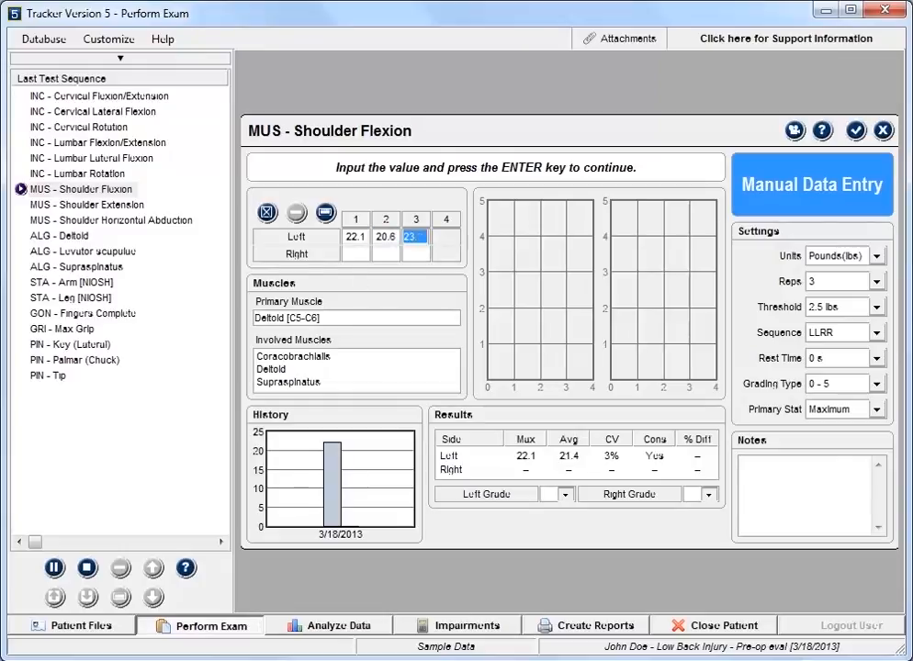
pyautogui.press('enter')
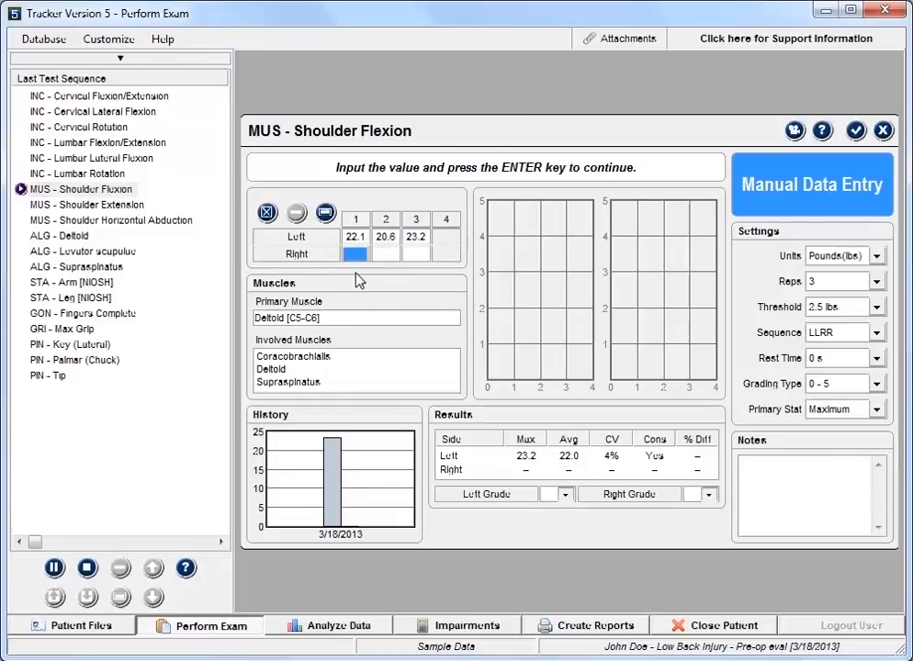
pyautogui.write('18.9')
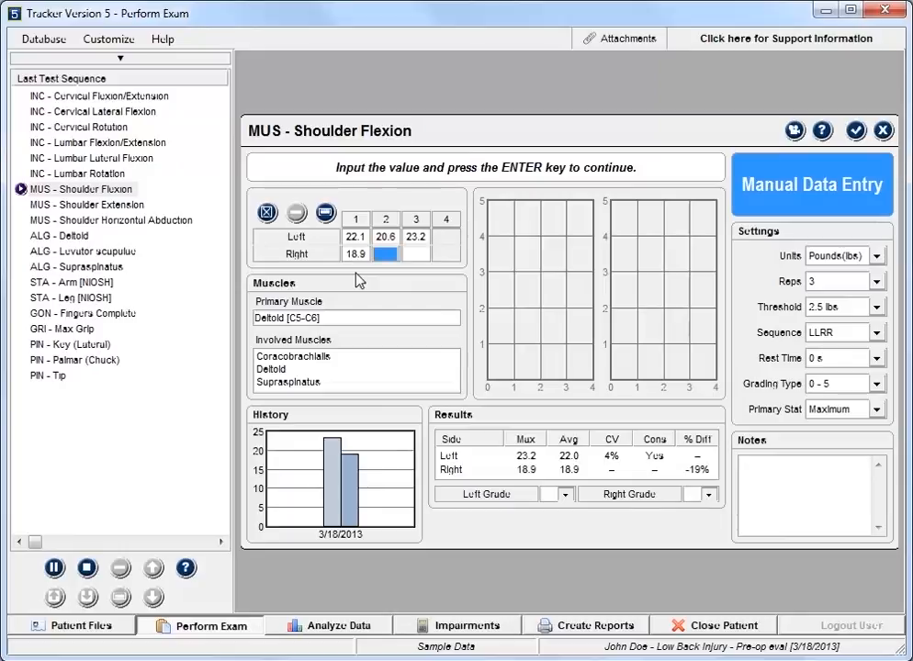
pyautogui.write('21.1')
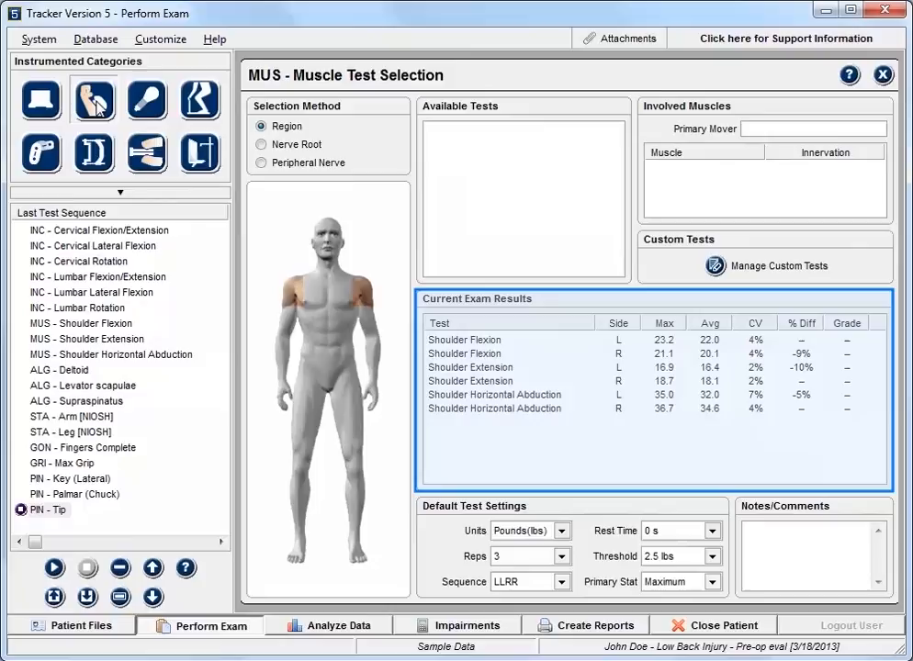
# Step: Review the algometry, goniometry, grip and pinch Current Exam Results tables
pyautogui.click(146, 100)
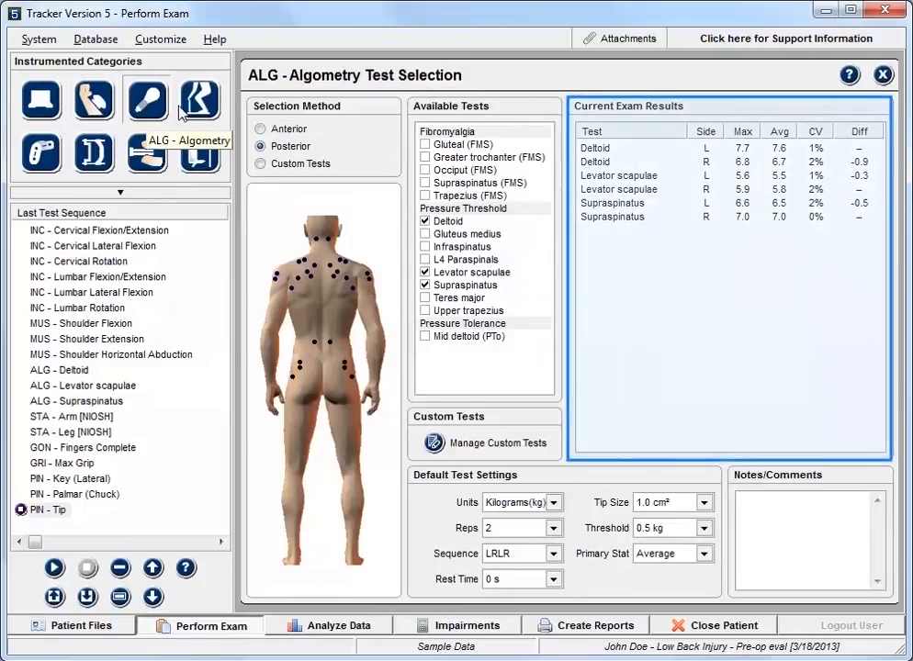
pyautogui.click(198, 100)
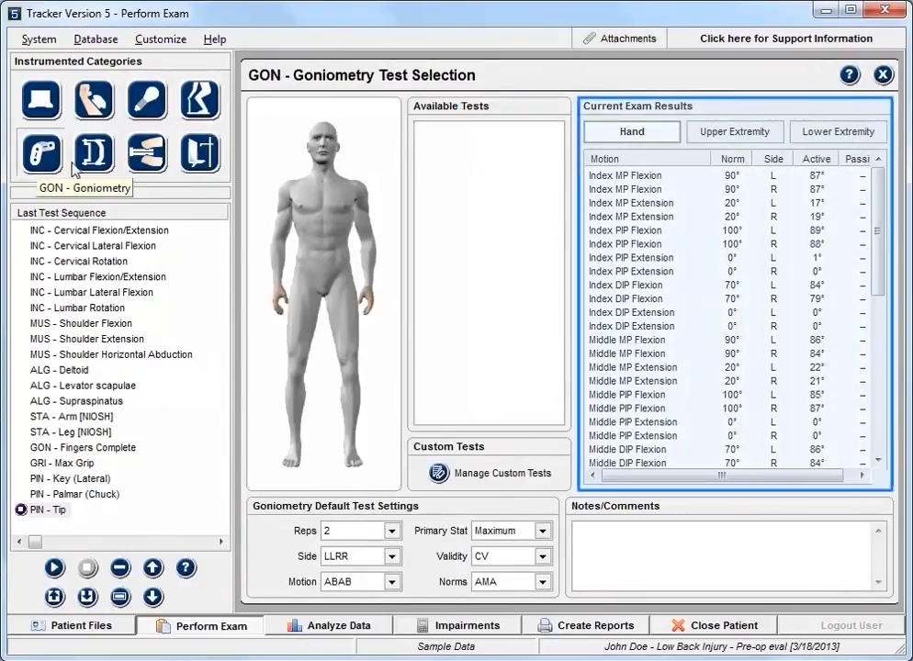
pyautogui.click(92, 153)
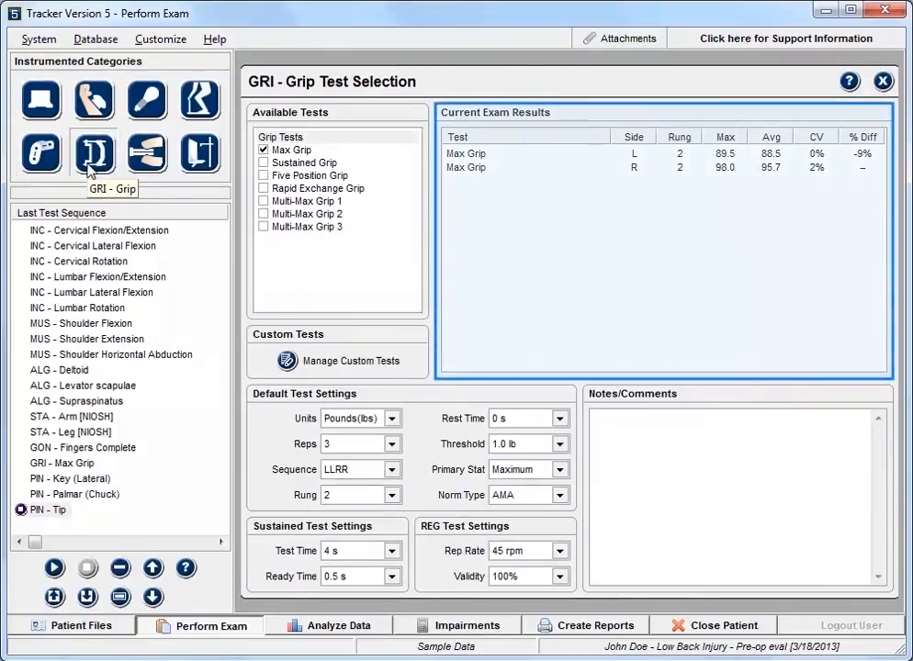
pyautogui.moveTo(147, 153)
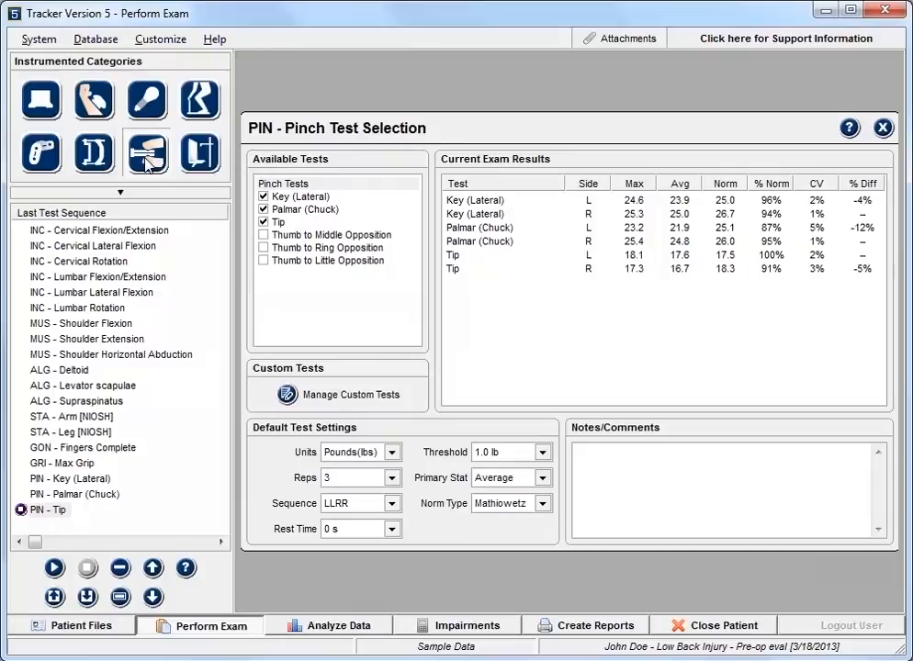
pyautogui.click(586, 624)
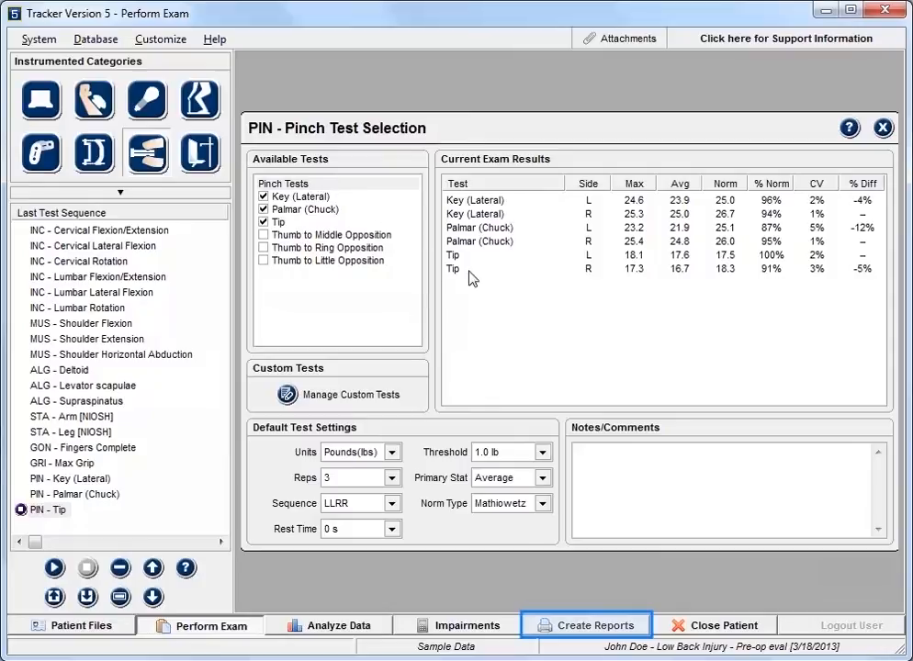
pyautogui.click(586, 625)
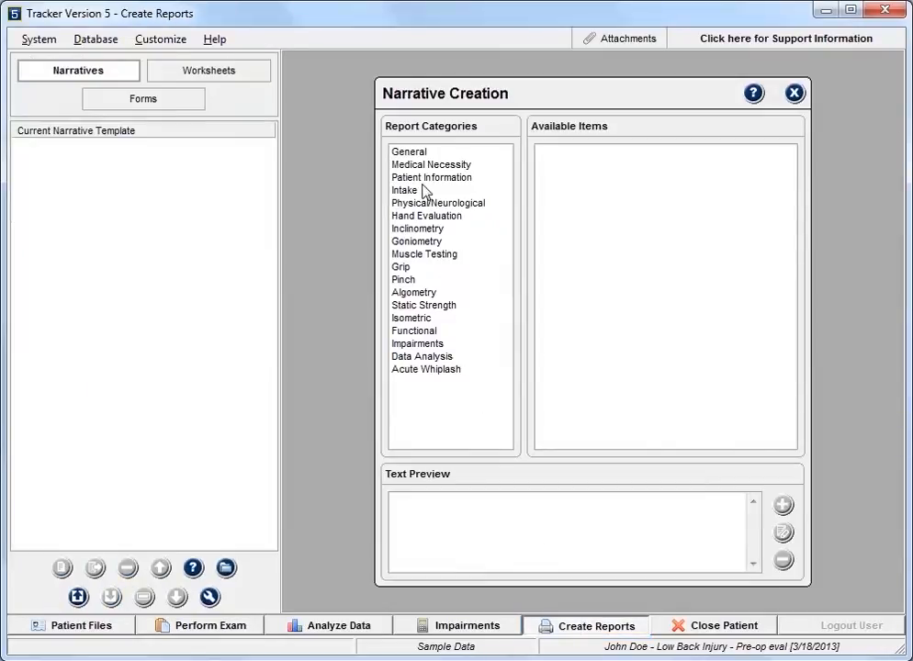
# Step: Check Patient Information, Spine ROM, Hand Goniometry, Muscle Testing, Pinch and Algometry items, then generate the narrative
pyautogui.click(431, 177)
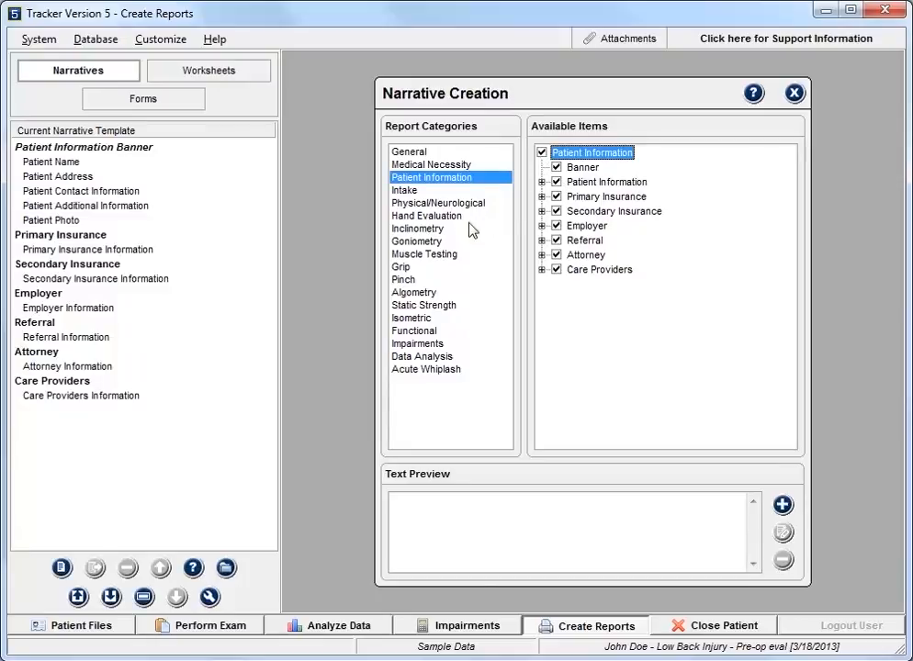
pyautogui.click(418, 228)
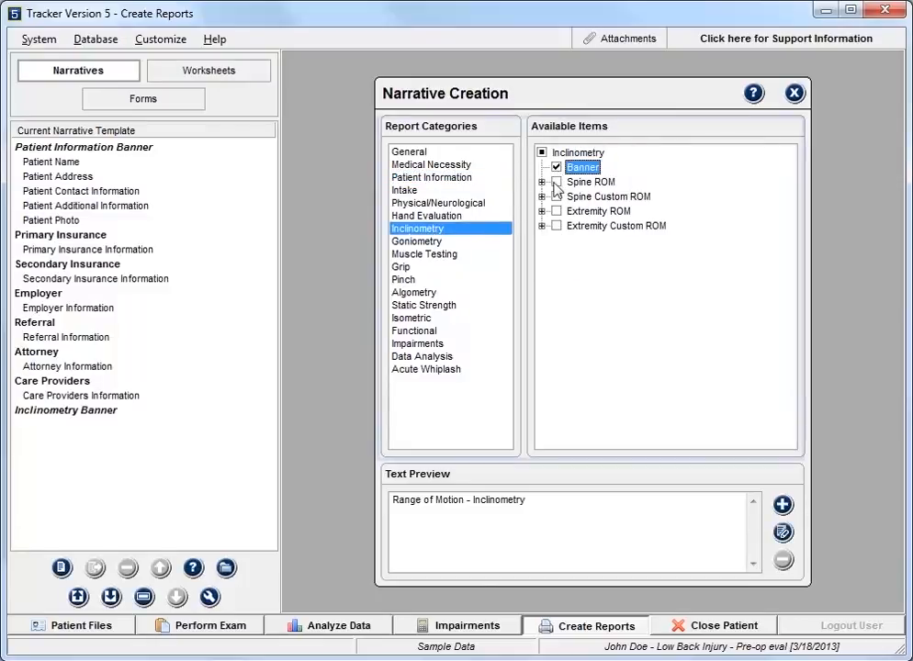
pyautogui.click(557, 181)
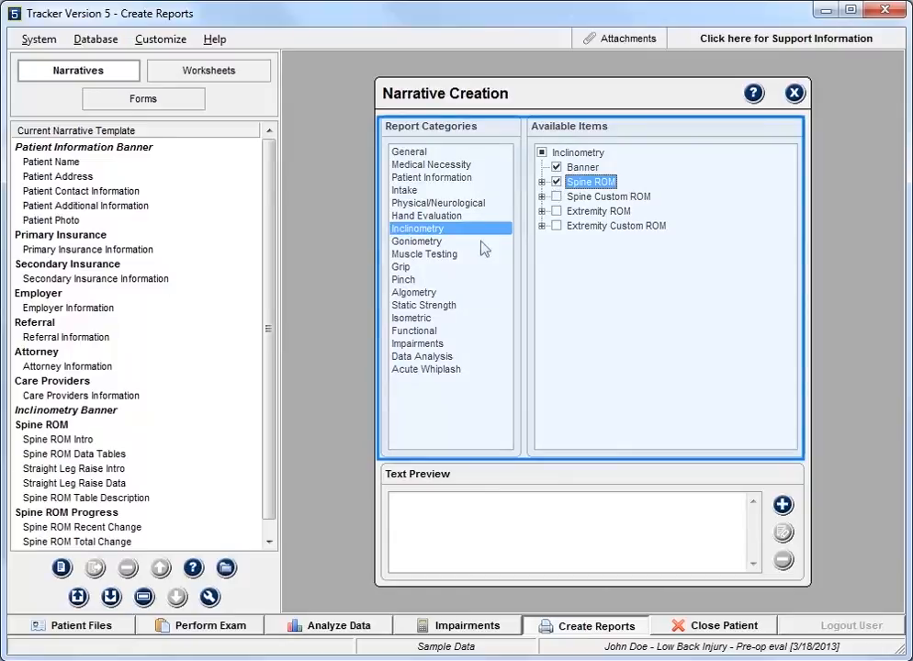
pyautogui.click(416, 241)
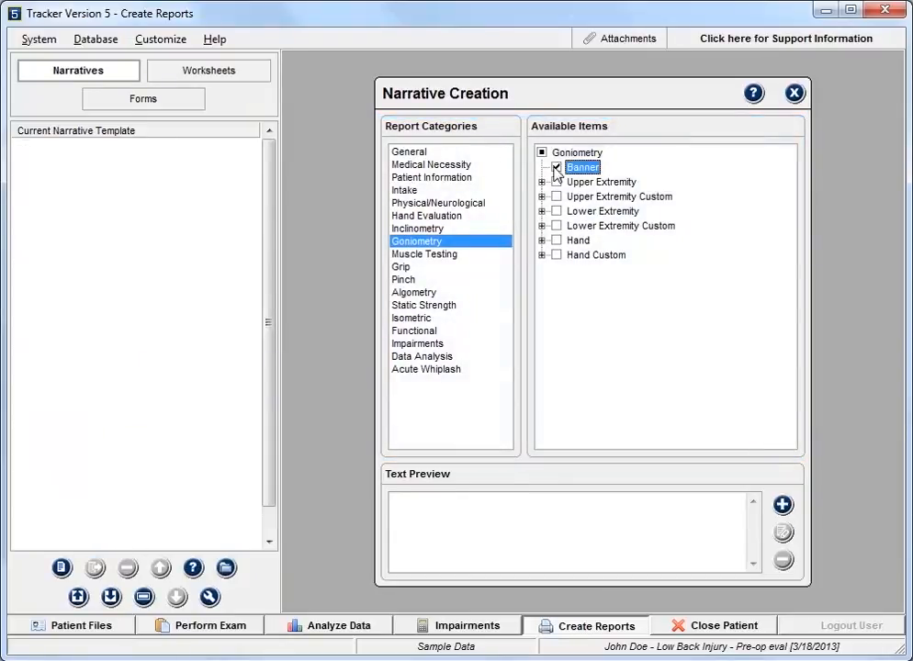
pyautogui.click(555, 240)
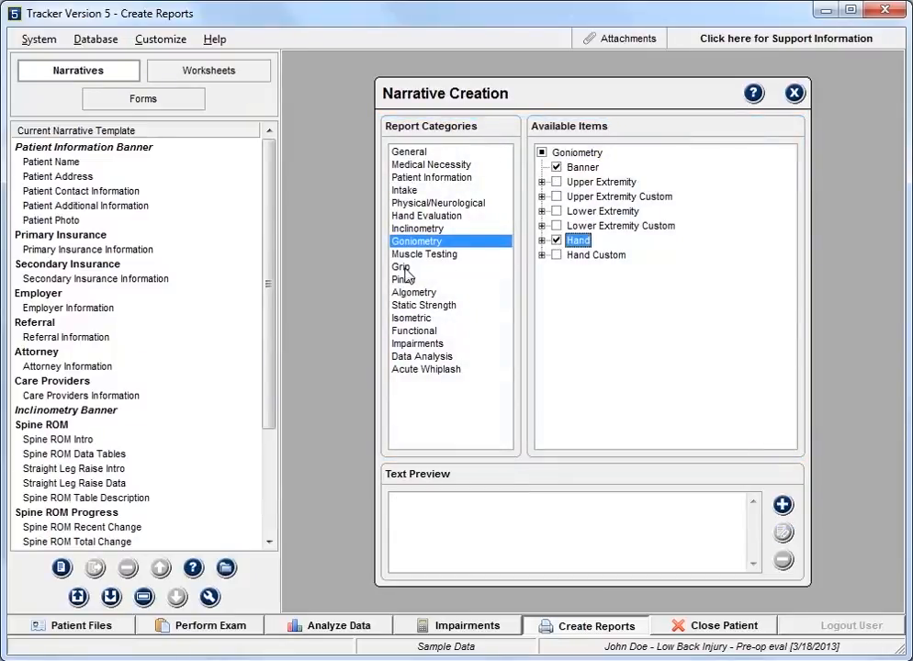
pyautogui.click(423, 255)
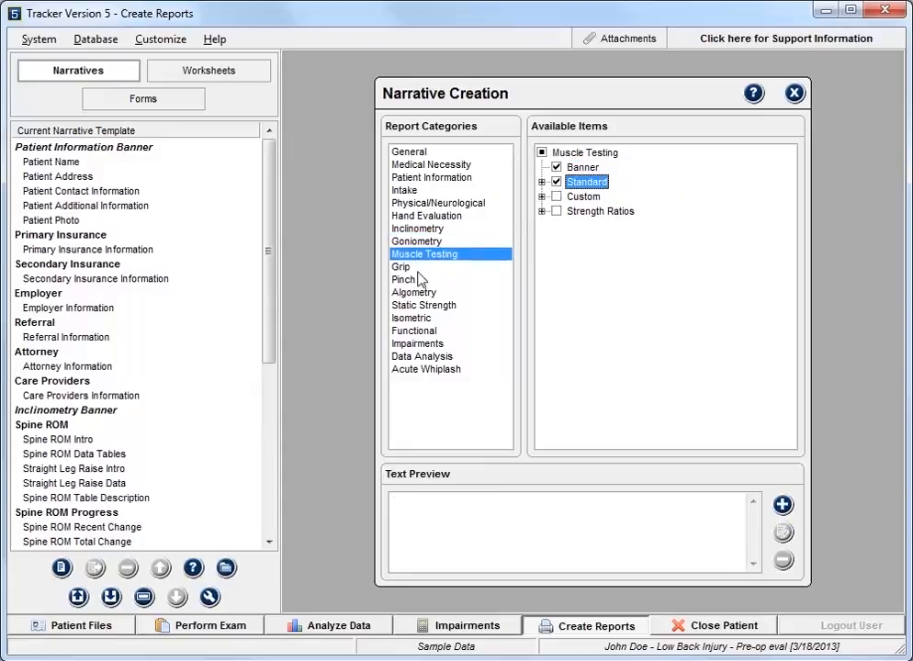
pyautogui.click(402, 267)
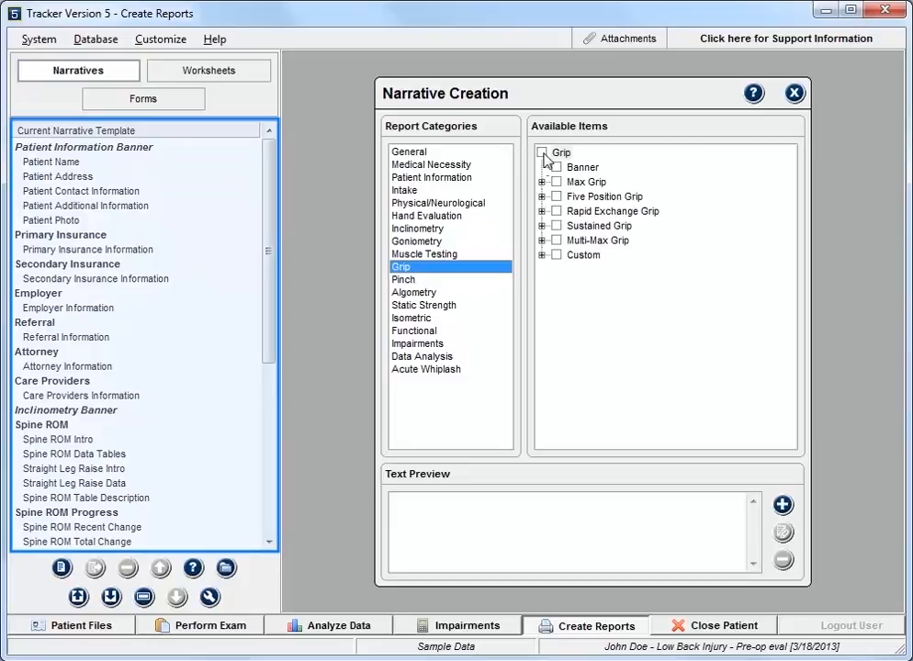
pyautogui.click(404, 279)
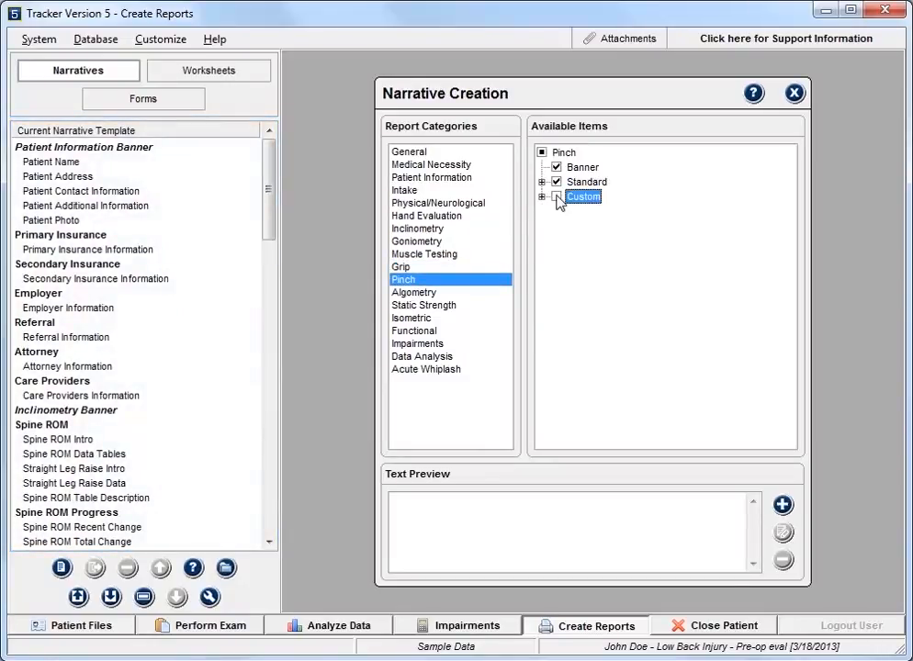
pyautogui.click(413, 292)
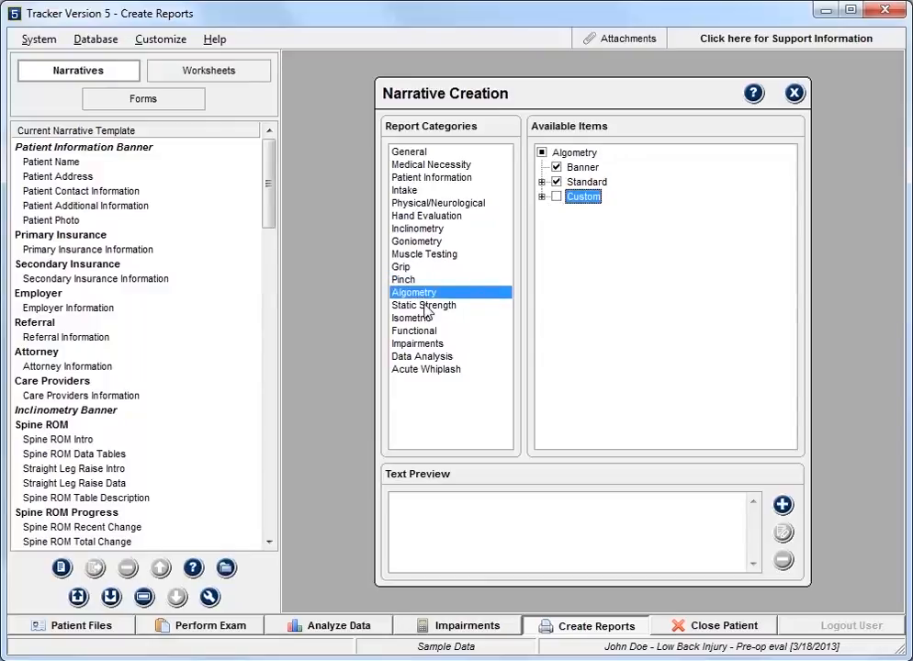
pyautogui.click(424, 305)
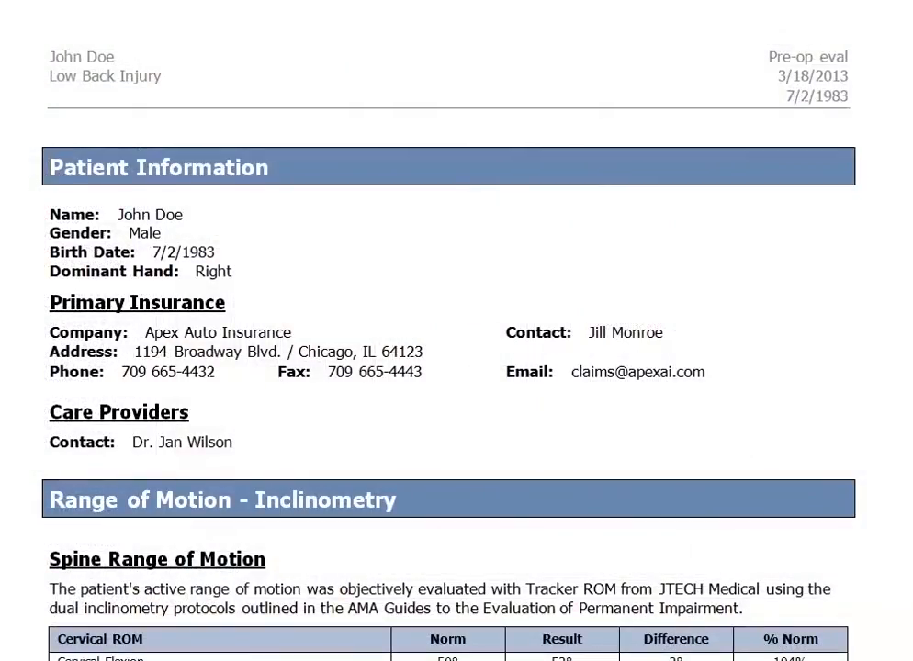
# Step: Scroll through the narrative report to the Static Strength Testing section on page 5
pyautogui.scroll(-3)
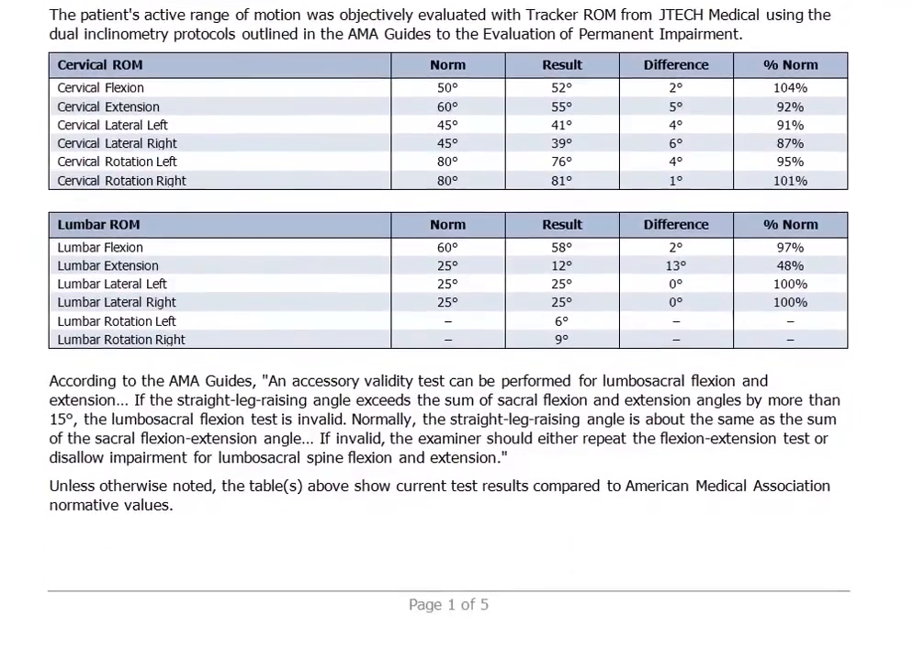
pyautogui.scroll(-3)
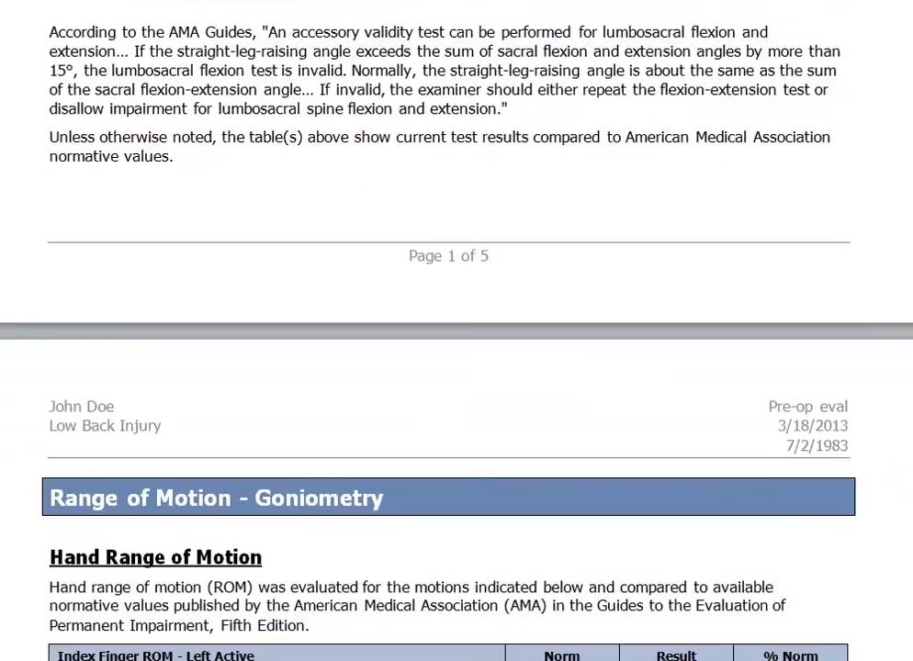
pyautogui.scroll(-3)
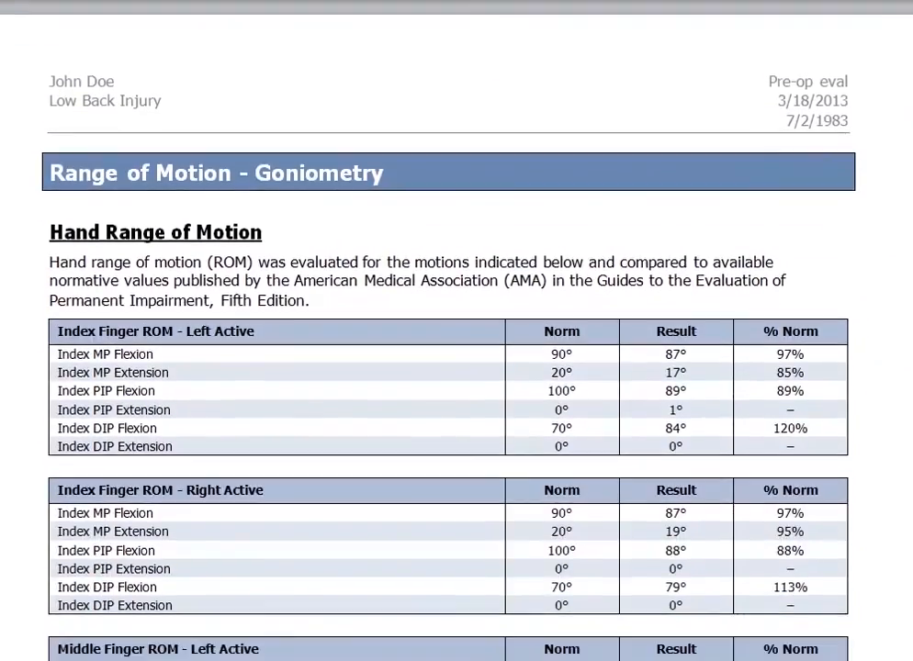
pyautogui.scroll(-3)
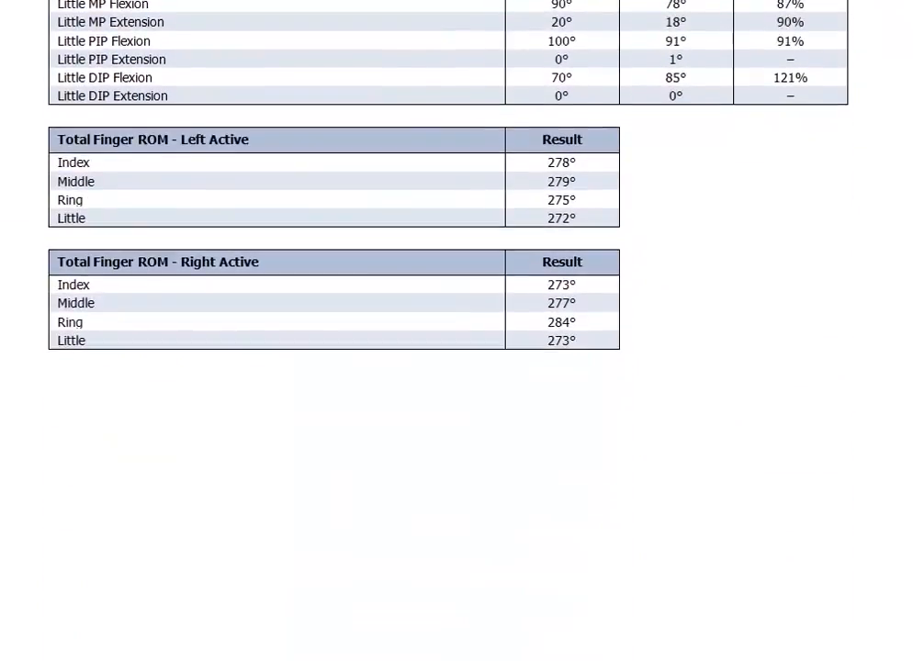
pyautogui.scroll(-3)
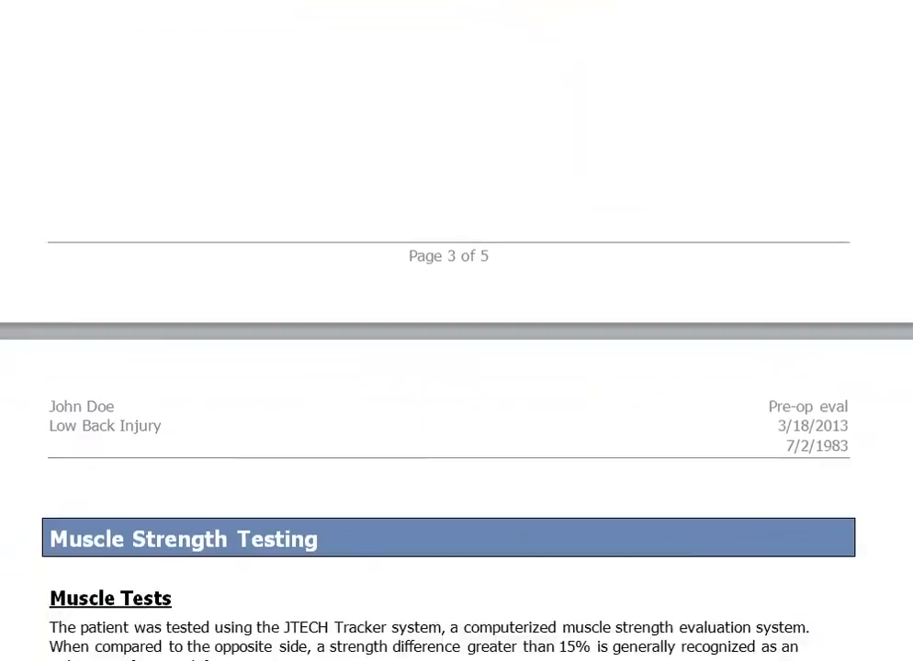
pyautogui.scroll(-3)
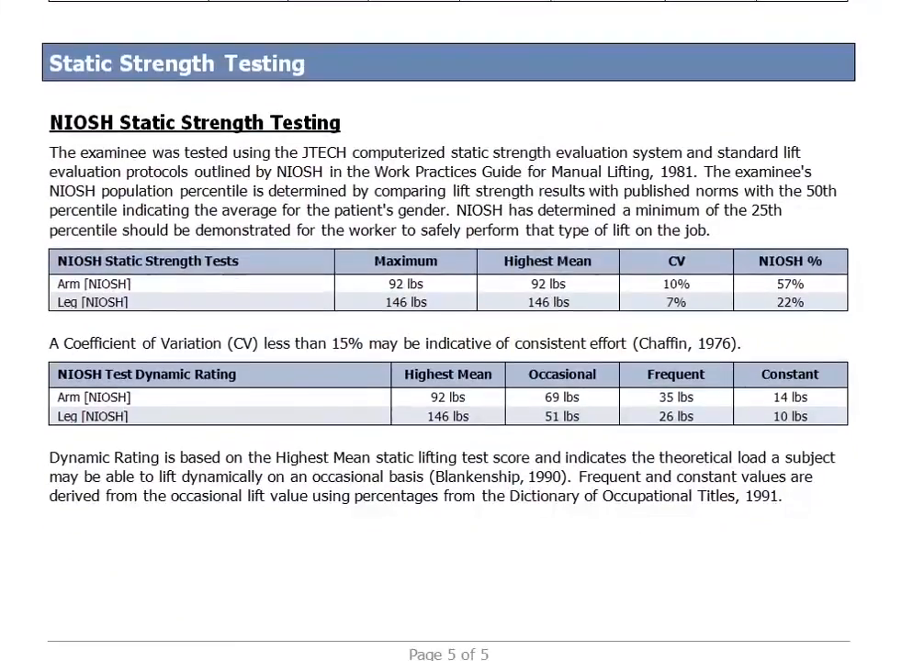